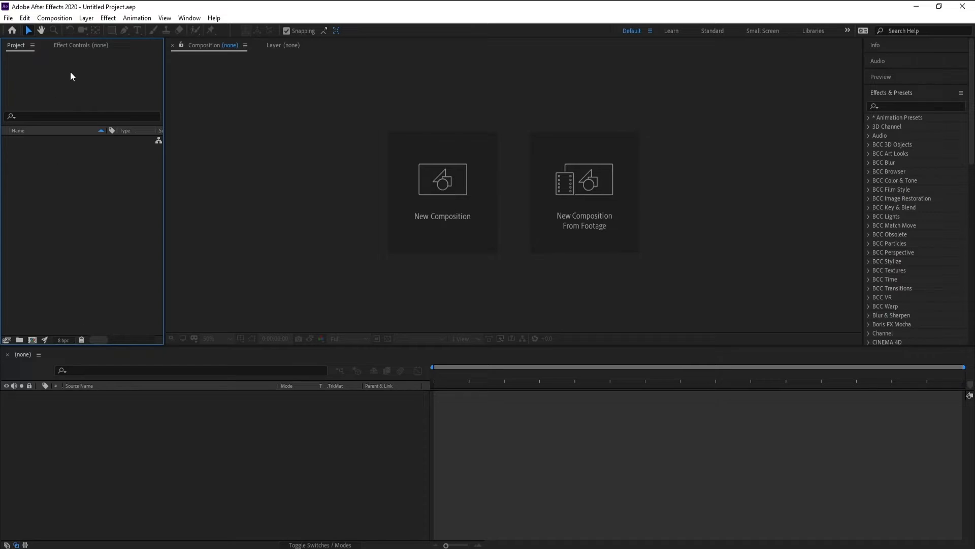
Step: Create the 1920×1080 Comp 1 composition and add a black full-frame solid named Mask
{"action": "left_click", "coordinate": [443, 190]}
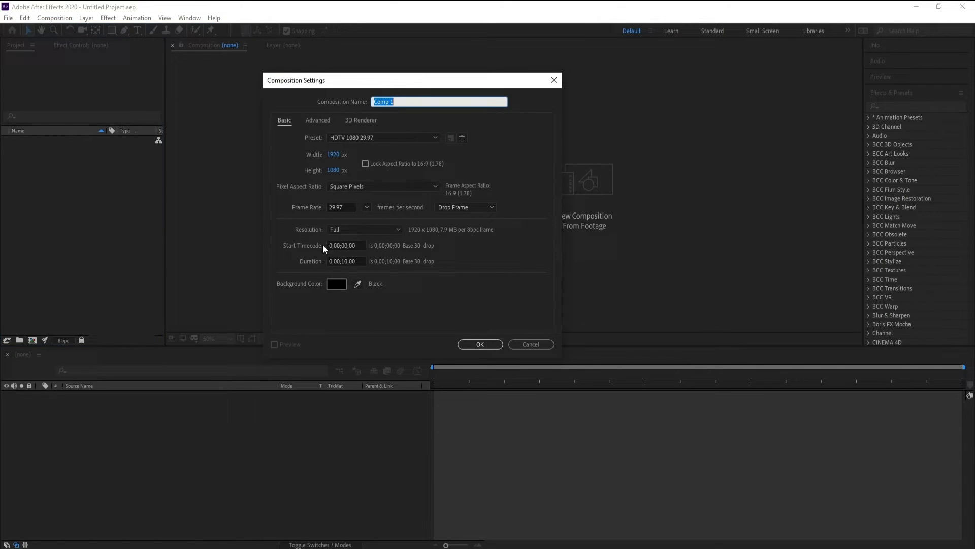
{"action": "left_click", "coordinate": [479, 343]}
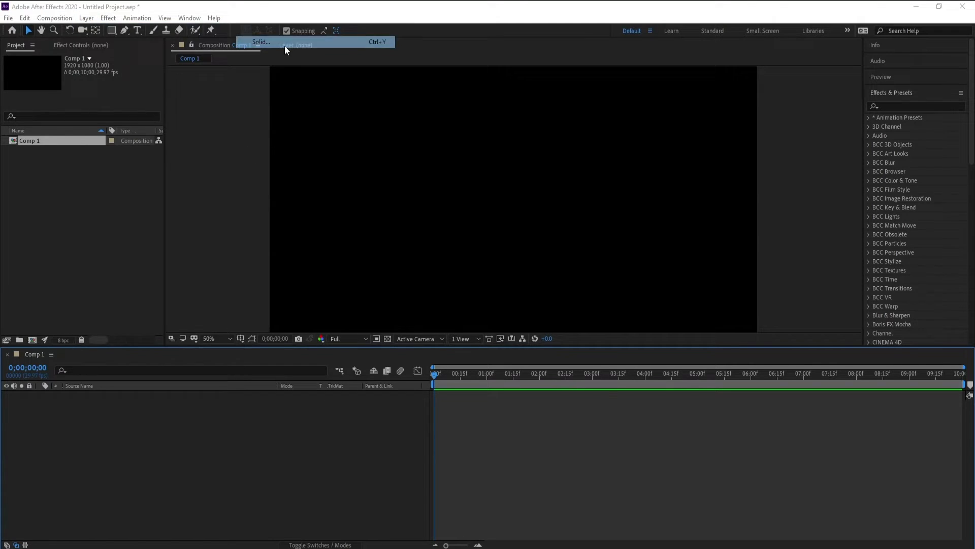
{"action": "left_click", "coordinate": [261, 42]}
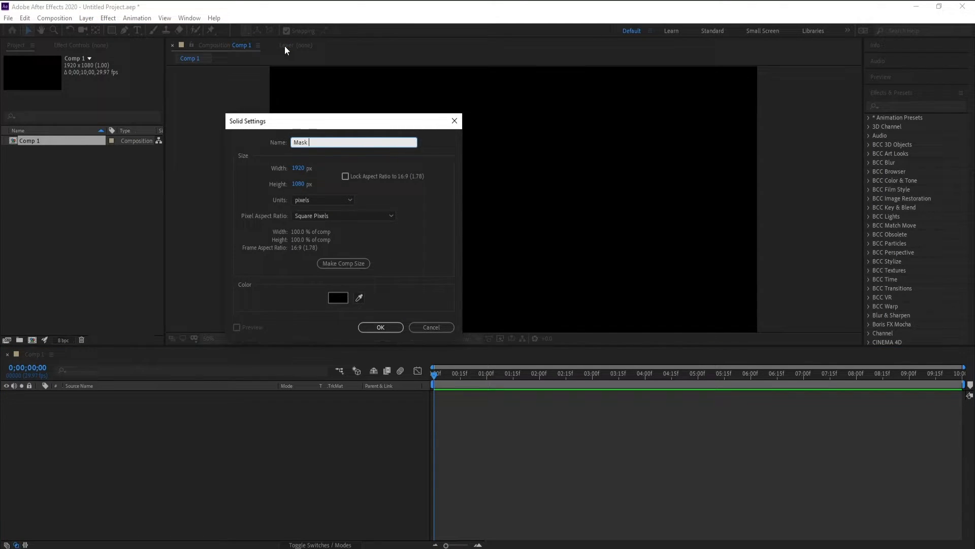
{"action": "left_click", "coordinate": [380, 327]}
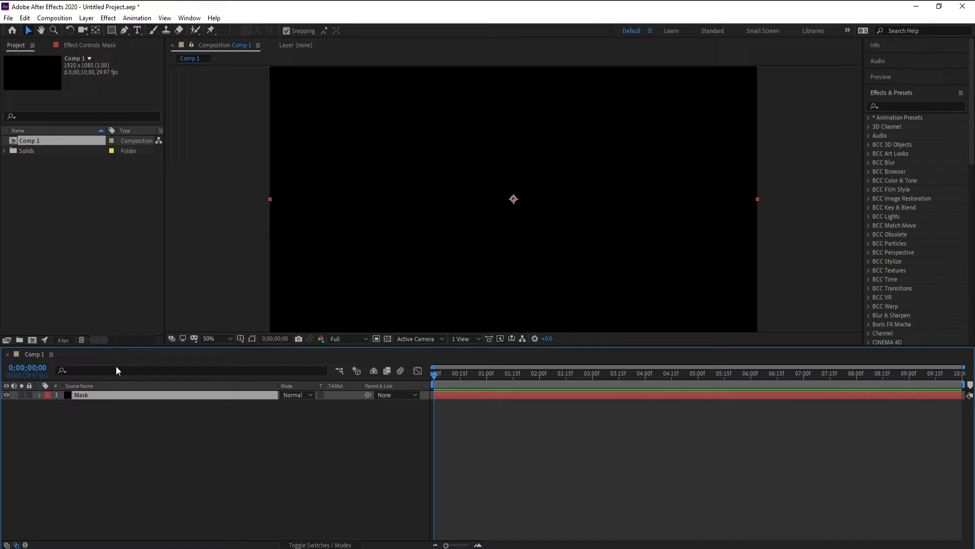
{"action": "mouse_move", "coordinate": [289, 268]}
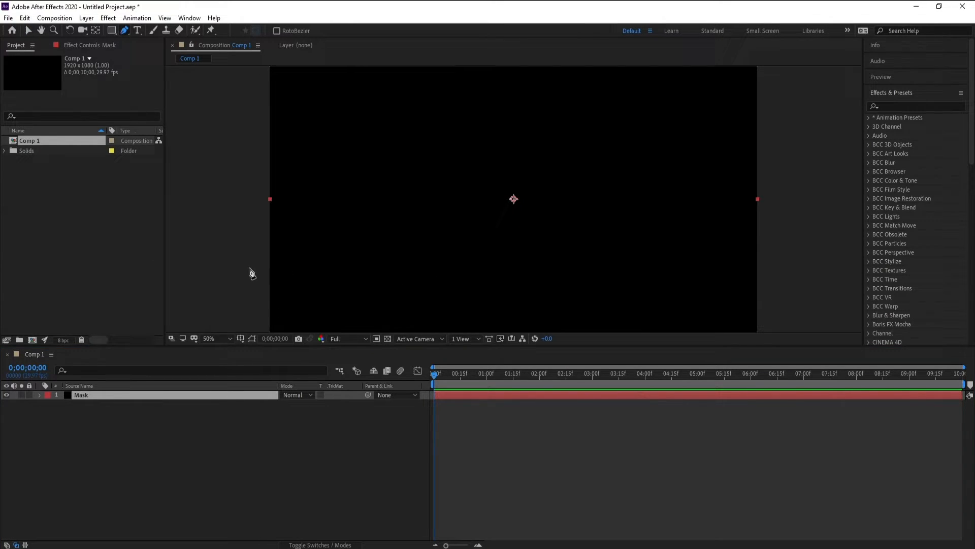
Step: Draw a figure-eight Bezier mask path on the Mask layer with the Pen tool
{"action": "left_click", "coordinate": [209, 339]}
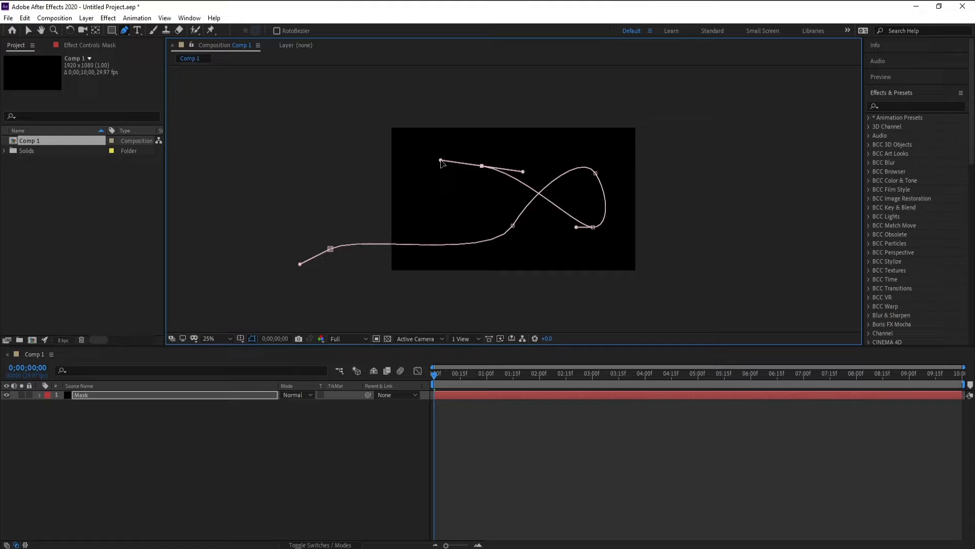
{"action": "left_click_drag", "start_coordinate": [440, 162], "coordinate": [463, 164]}
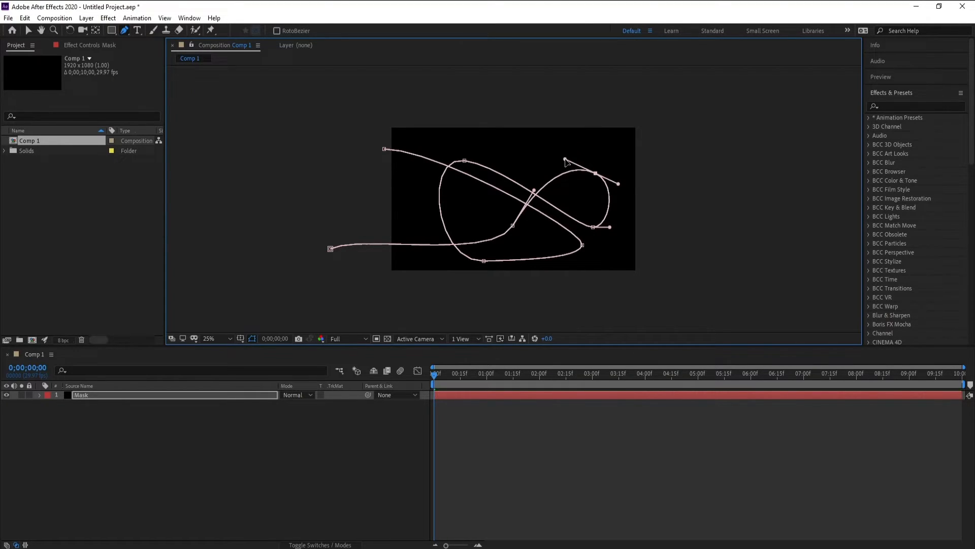
{"action": "left_click_drag", "start_coordinate": [563, 161], "coordinate": [589, 248]}
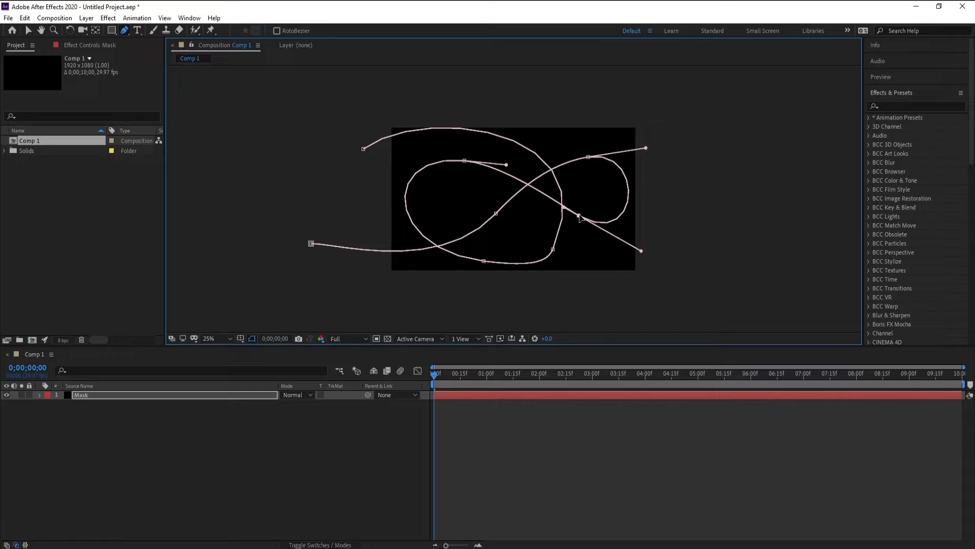
{"action": "left_click", "coordinate": [222, 338]}
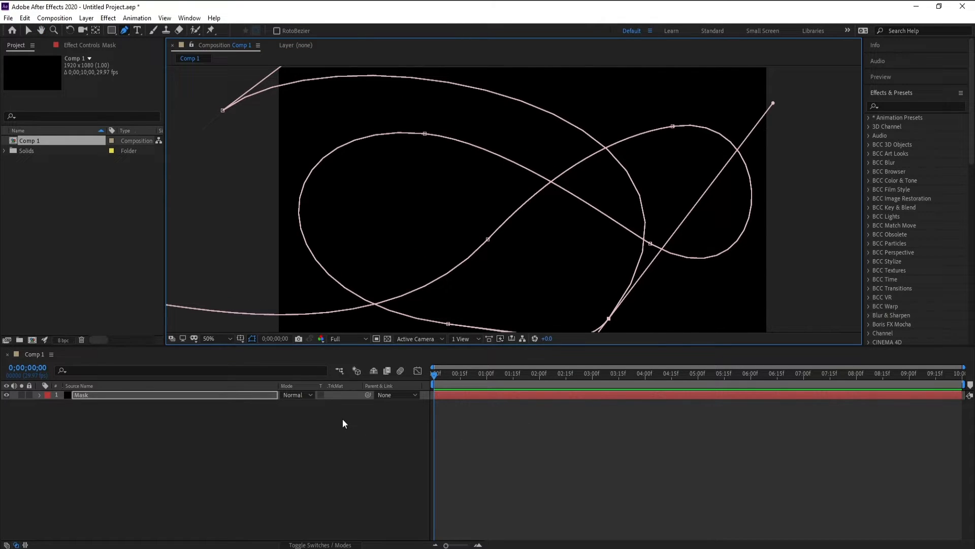
{"action": "left_click", "coordinate": [85, 18]}
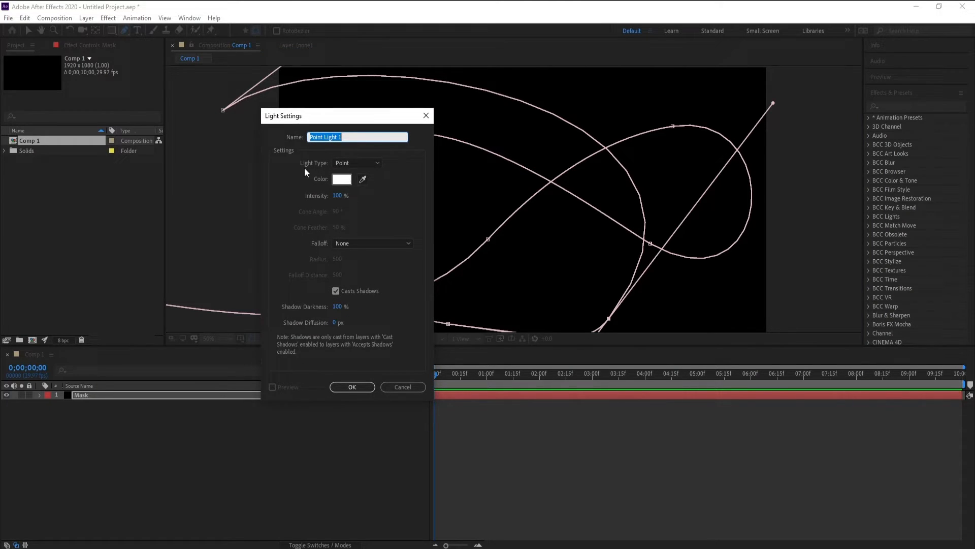
{"action": "mouse_move", "coordinate": [325, 203]}
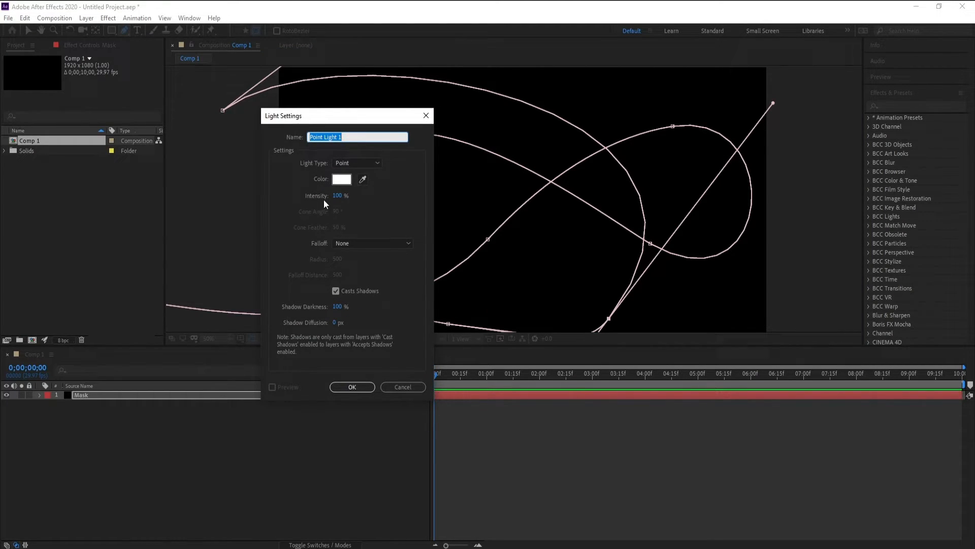
Step: Add Point Light 1 with default Point settings, dismissing the 2D layers warning
{"action": "left_click", "coordinate": [351, 386]}
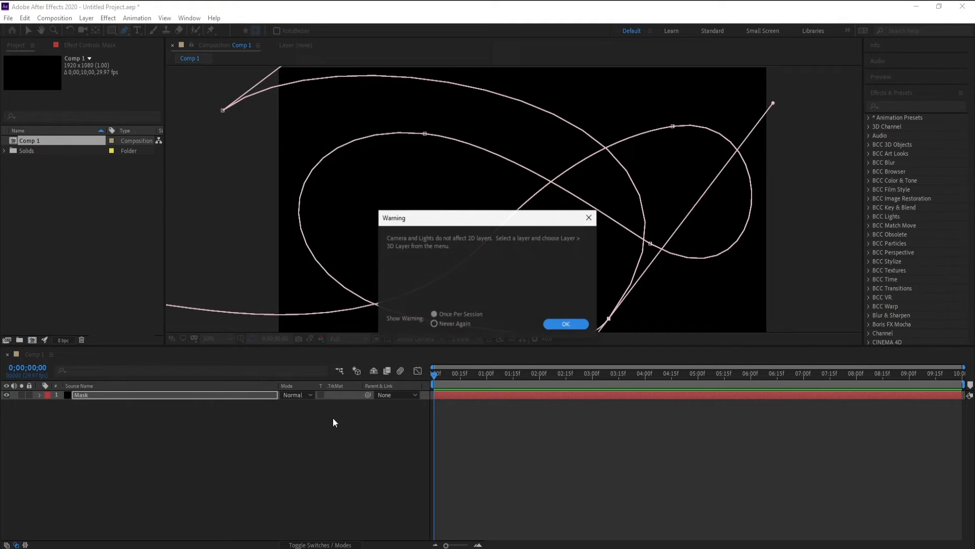
{"action": "left_click", "coordinate": [566, 324]}
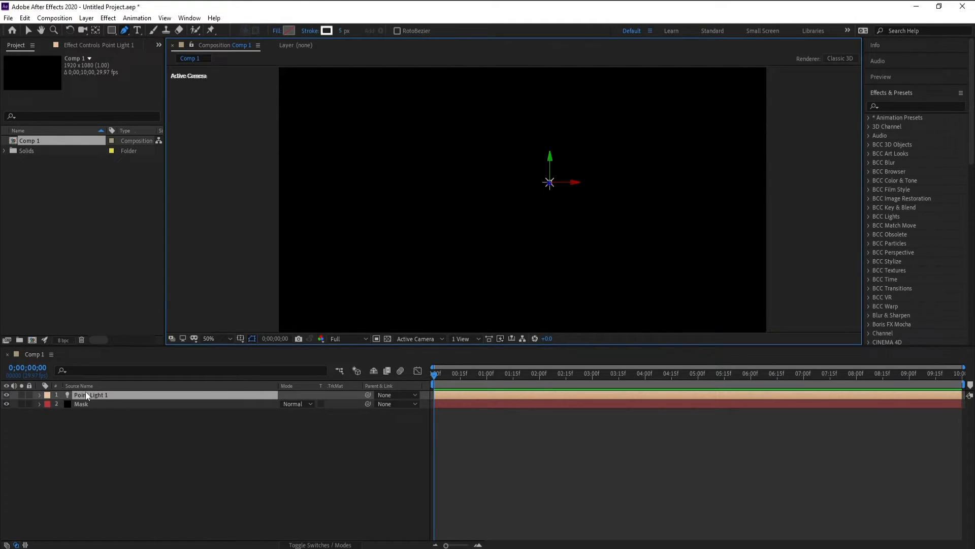
{"action": "left_click", "coordinate": [81, 404]}
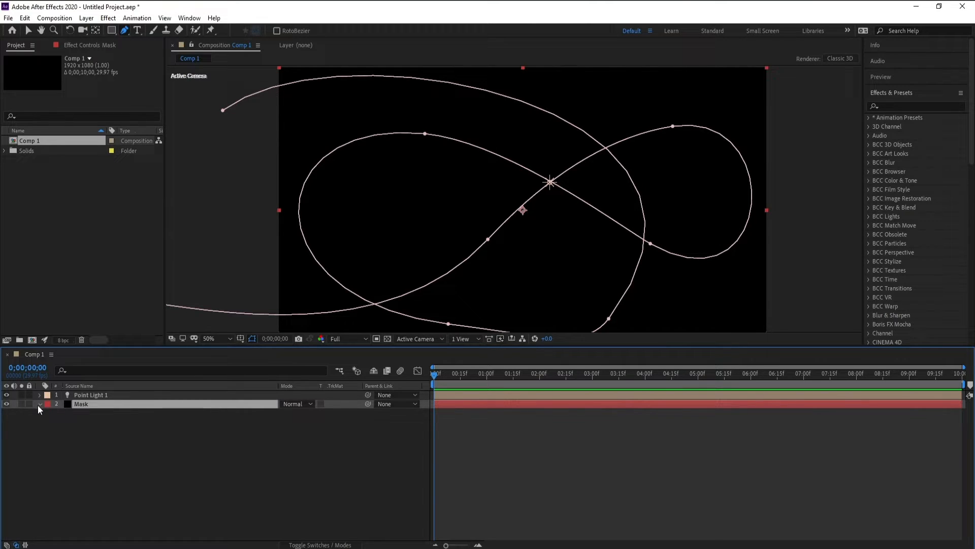
Step: Copy Mask 1's path and paste it onto Point Light 1's Position as keyframes
{"action": "left_click", "coordinate": [39, 404]}
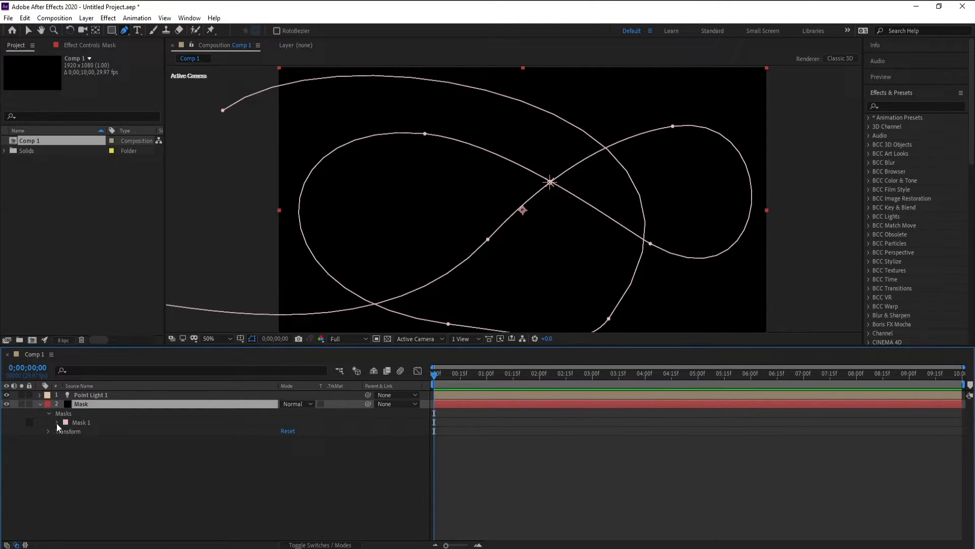
{"action": "left_click", "coordinate": [55, 421]}
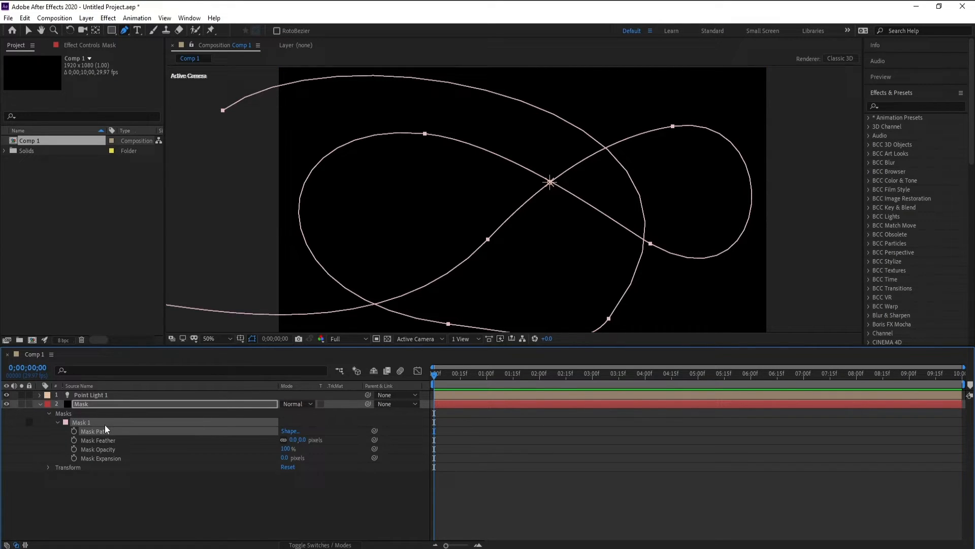
{"action": "mouse_move", "coordinate": [87, 394]}
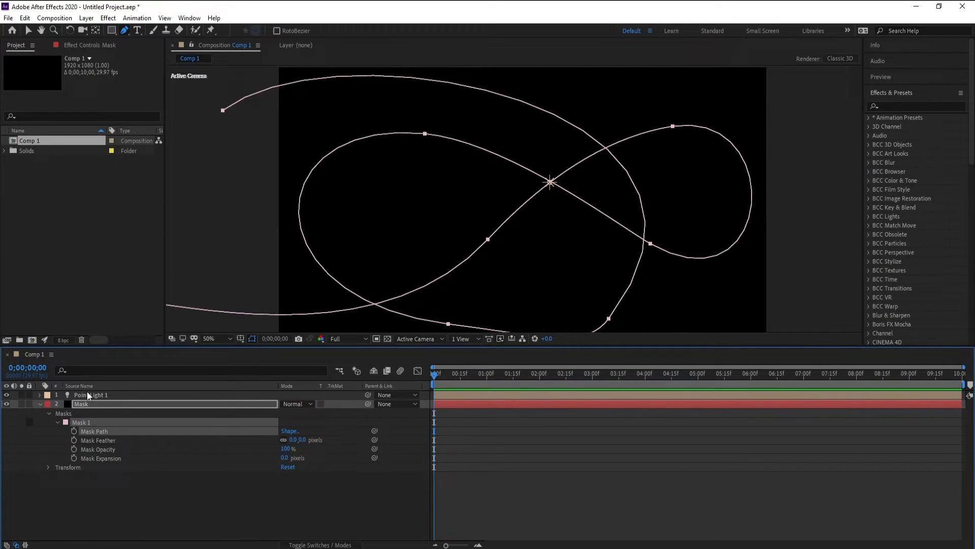
{"action": "left_click", "coordinate": [91, 394]}
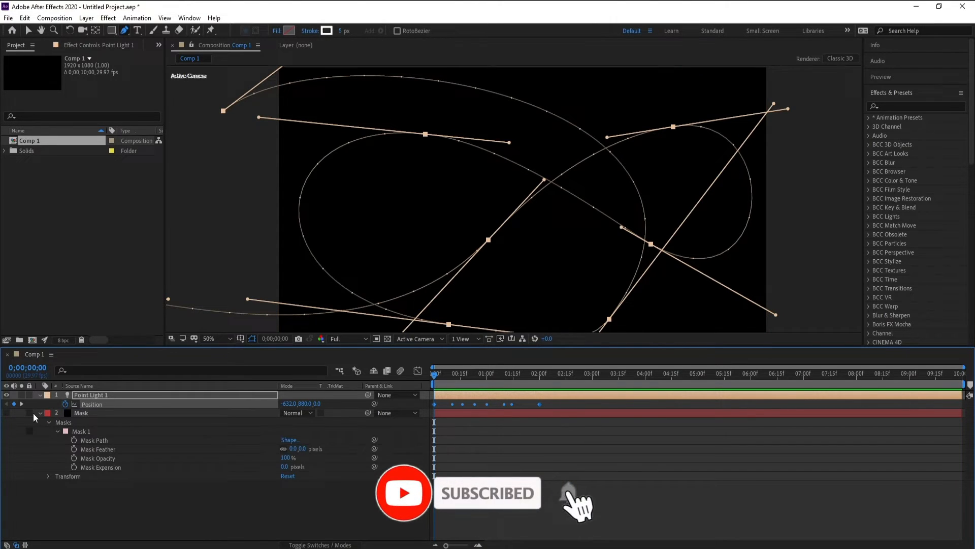
Step: Add a new black full-frame solid named Stardust above the light layer
{"action": "left_click", "coordinate": [86, 18]}
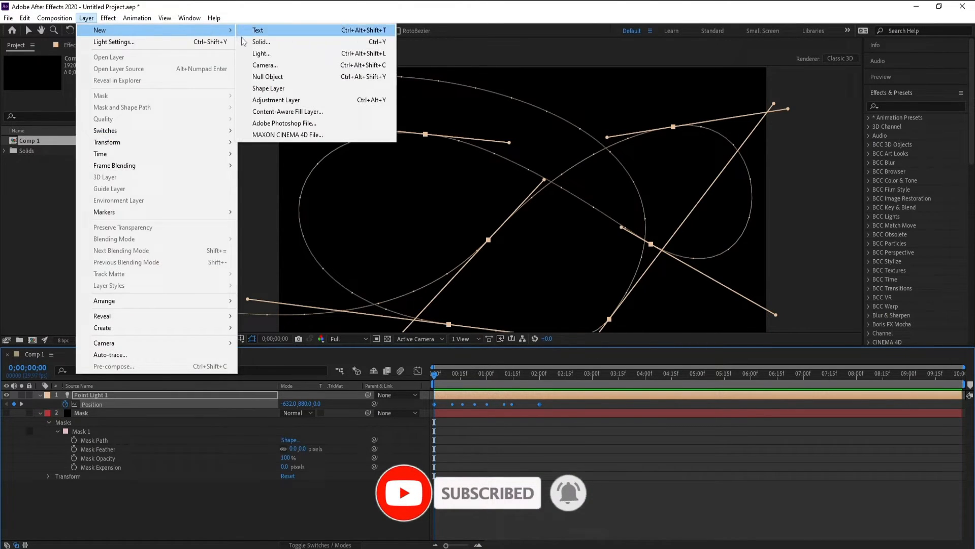
{"action": "left_click", "coordinate": [261, 41]}
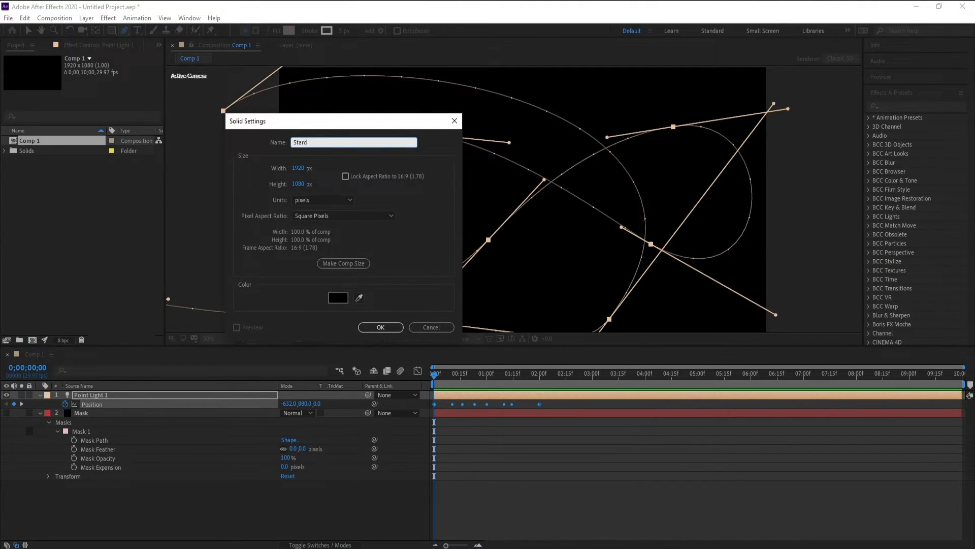
{"action": "type", "text": "ust"}
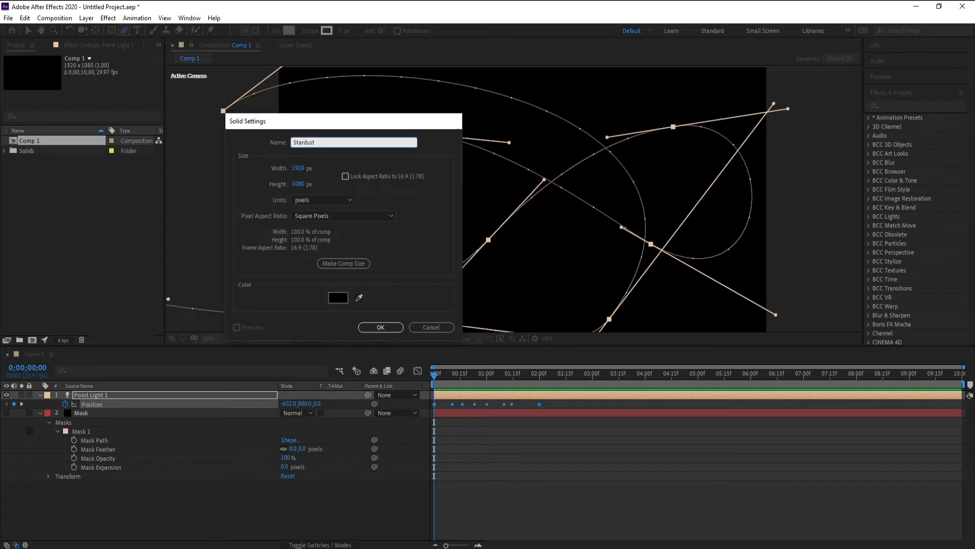
{"action": "left_click", "coordinate": [380, 327]}
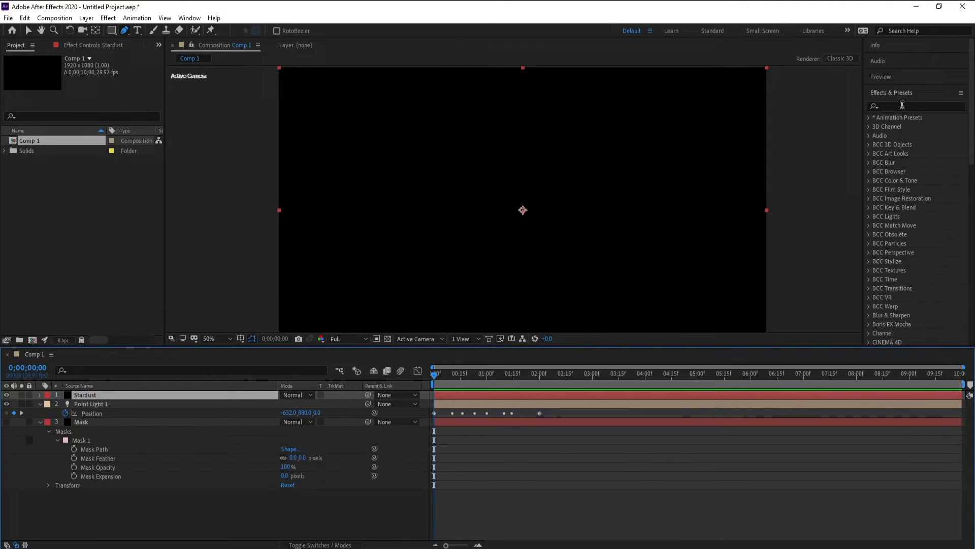
Step: Apply the Stardust effect to the Stardust solid and set its emitter type to Light
{"action": "left_click", "coordinate": [879, 105]}
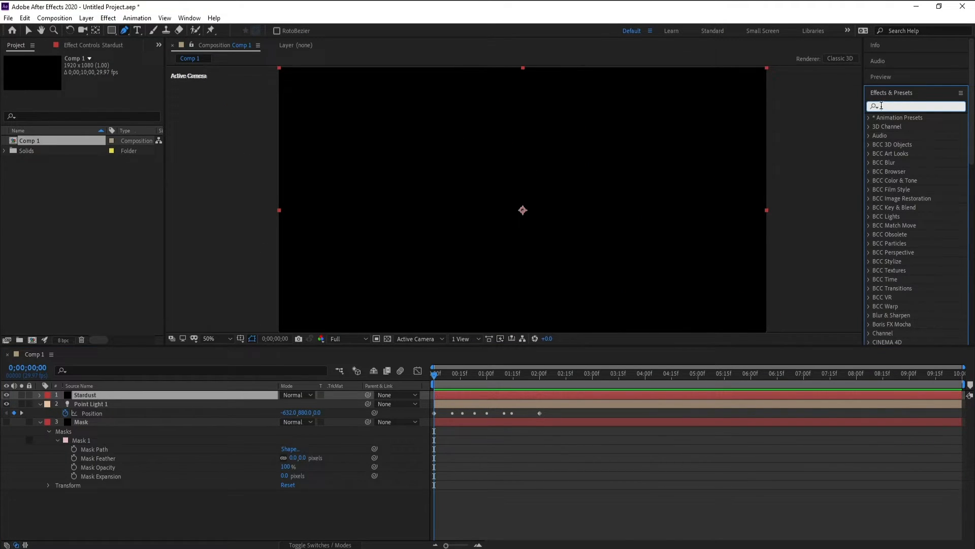
{"action": "type", "text": "stardu"}
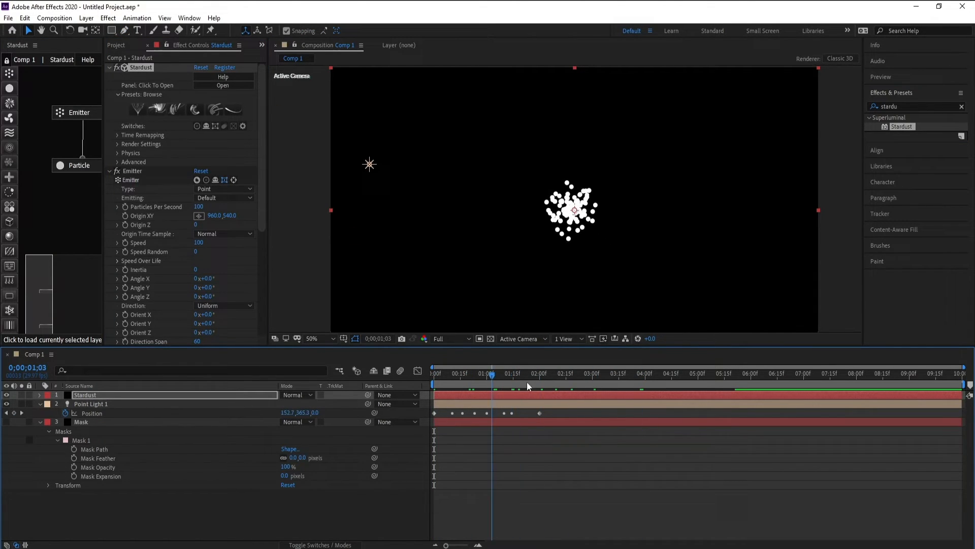
{"action": "left_click", "coordinate": [618, 374]}
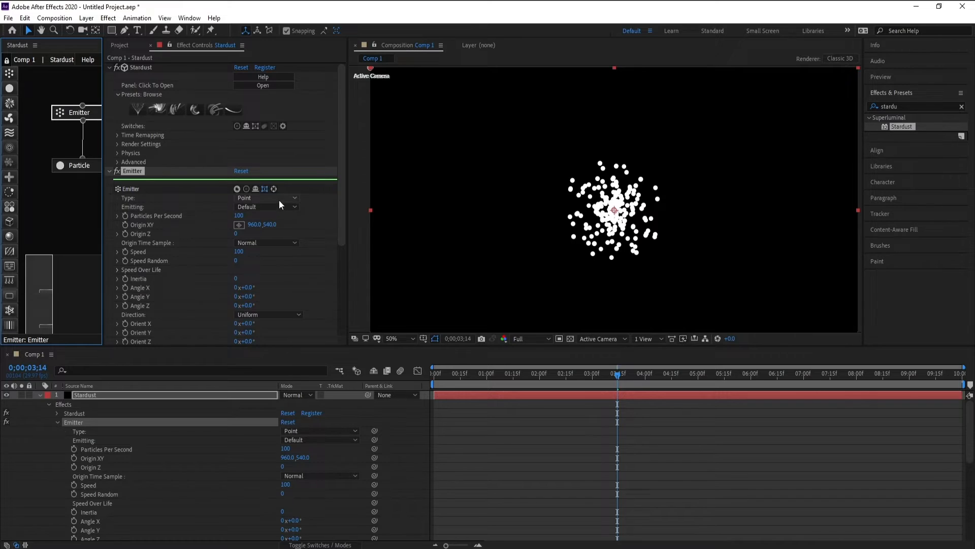
{"action": "left_click", "coordinate": [266, 197]}
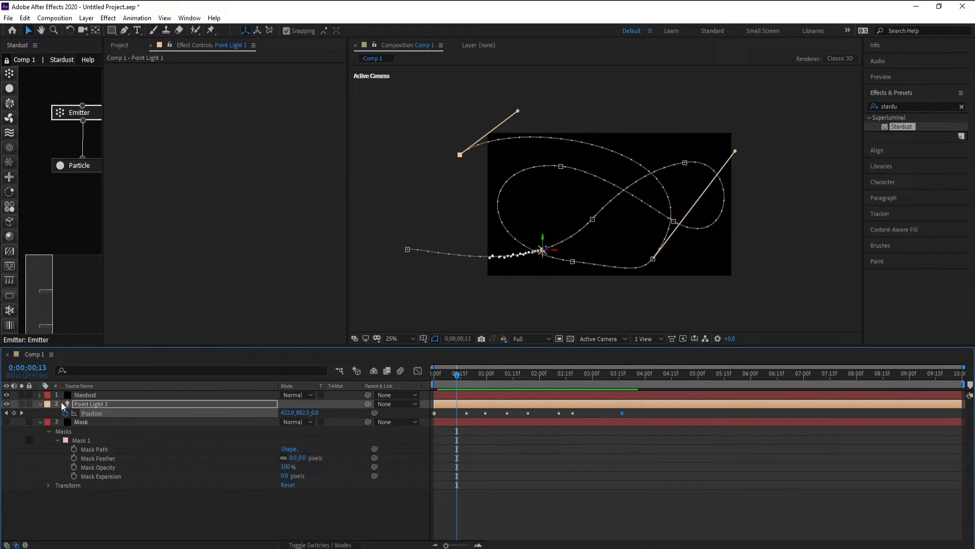
Step: Set emitter Speed to 65 and Speed Random to 50, previewing the trail on the timeline
{"action": "left_click", "coordinate": [84, 394]}
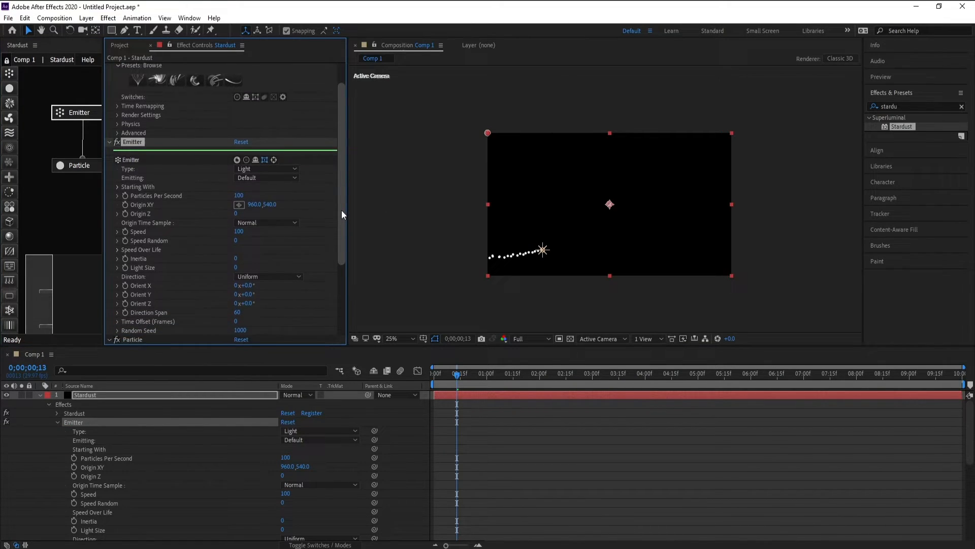
{"action": "scroll", "scroll_direction": "down", "scroll_amount": 3}
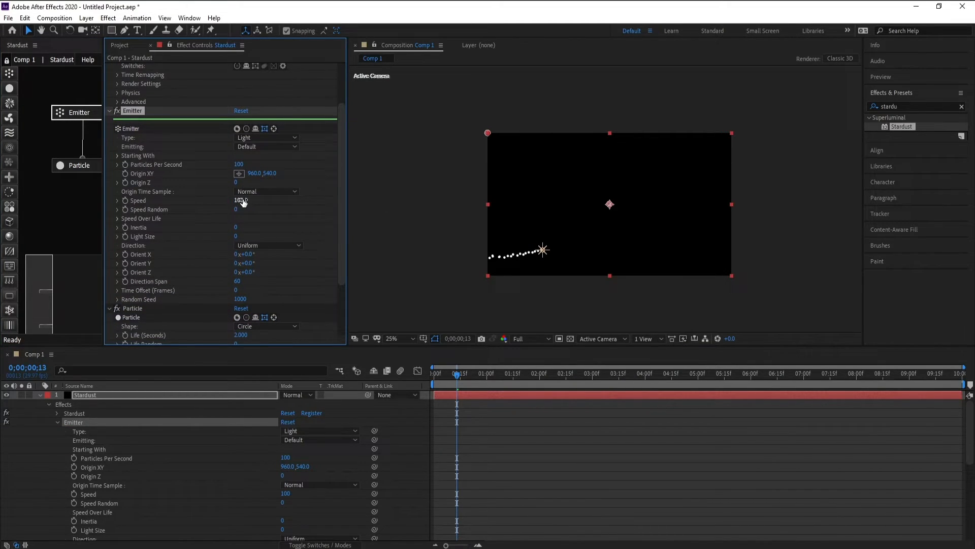
{"action": "left_click", "coordinate": [240, 201]}
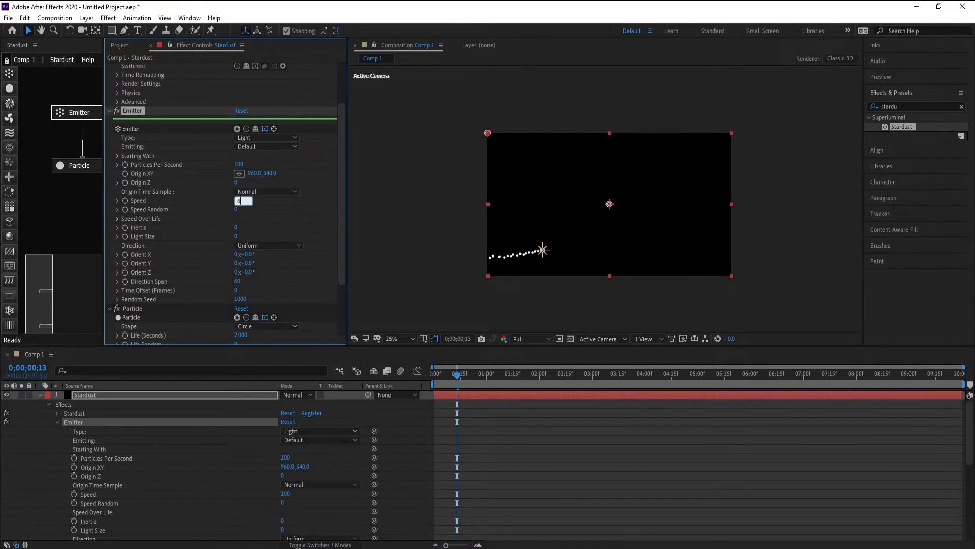
{"action": "type", "text": "65"}
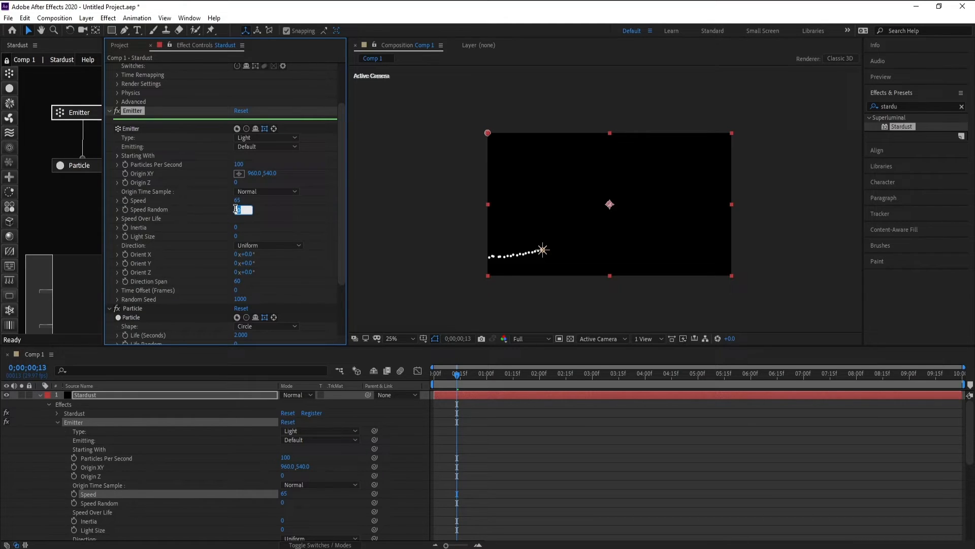
{"action": "type", "text": "50"}
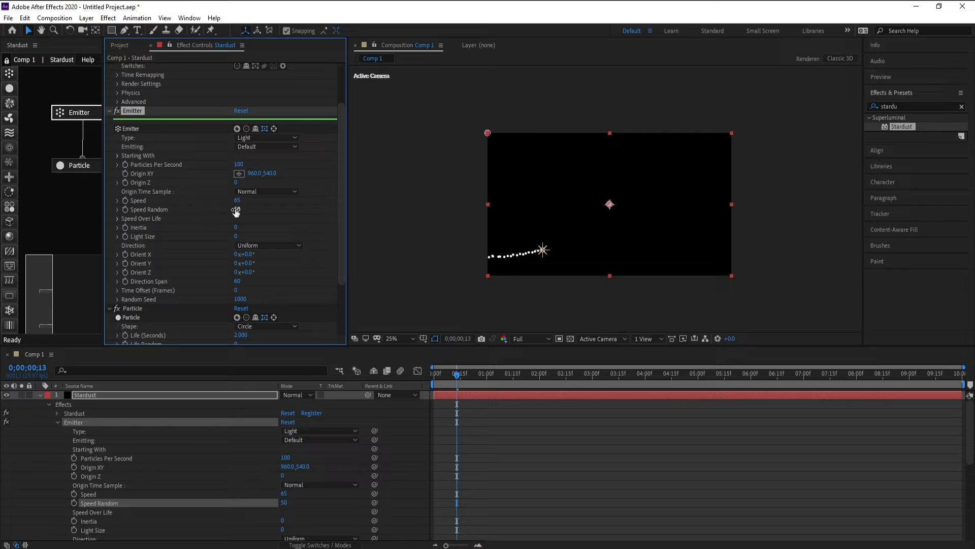
{"action": "left_click_drag", "start_coordinate": [457, 373], "coordinate": [555, 373]}
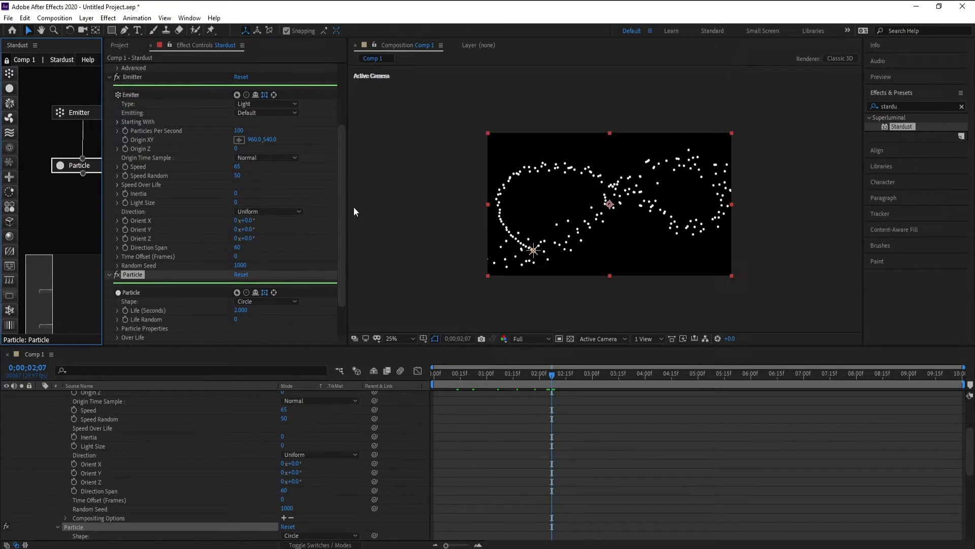
Step: Set particle Life 1, Life Random 100, Size 2, Size Random 100 and Opacity Random 81
{"action": "scroll", "scroll_direction": "down", "scroll_amount": 3}
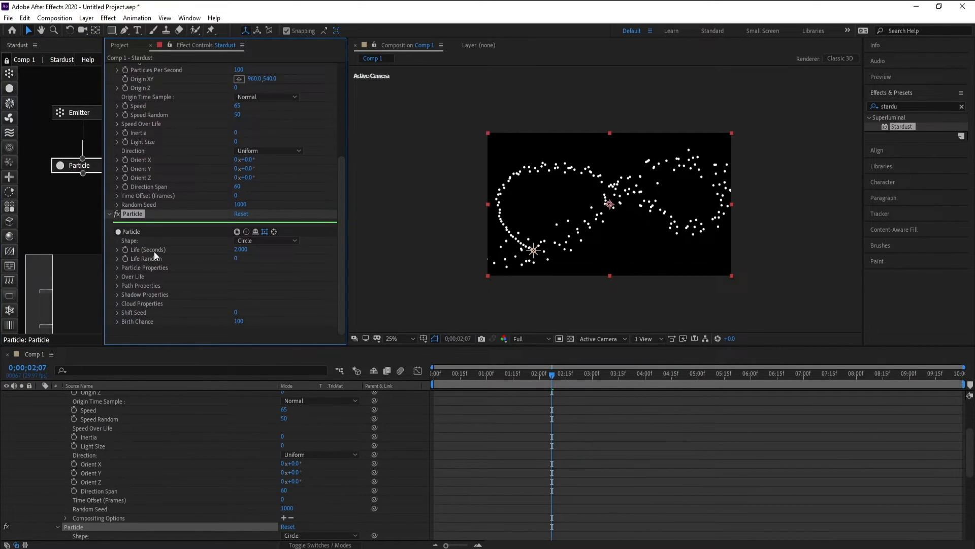
{"action": "mouse_move", "coordinate": [217, 255]}
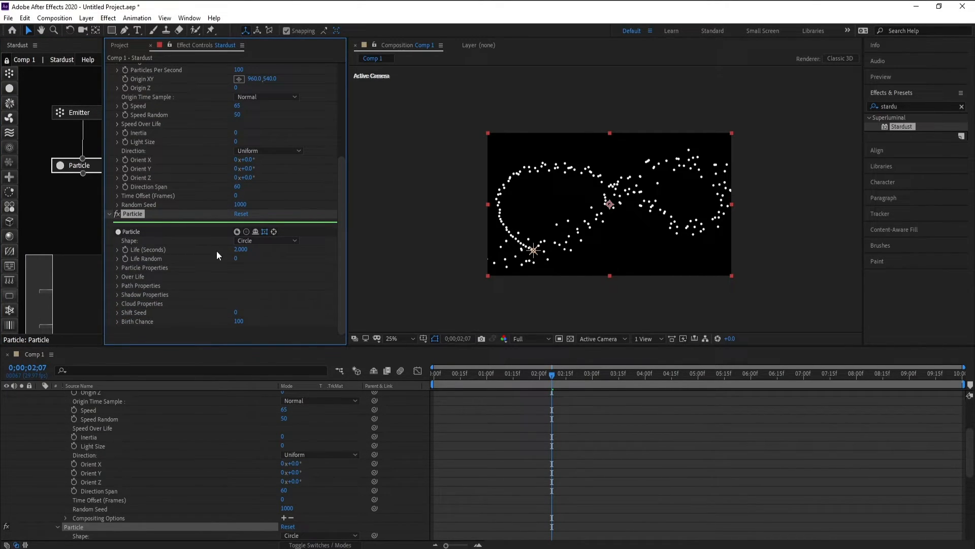
{"action": "left_click", "coordinate": [240, 248]}
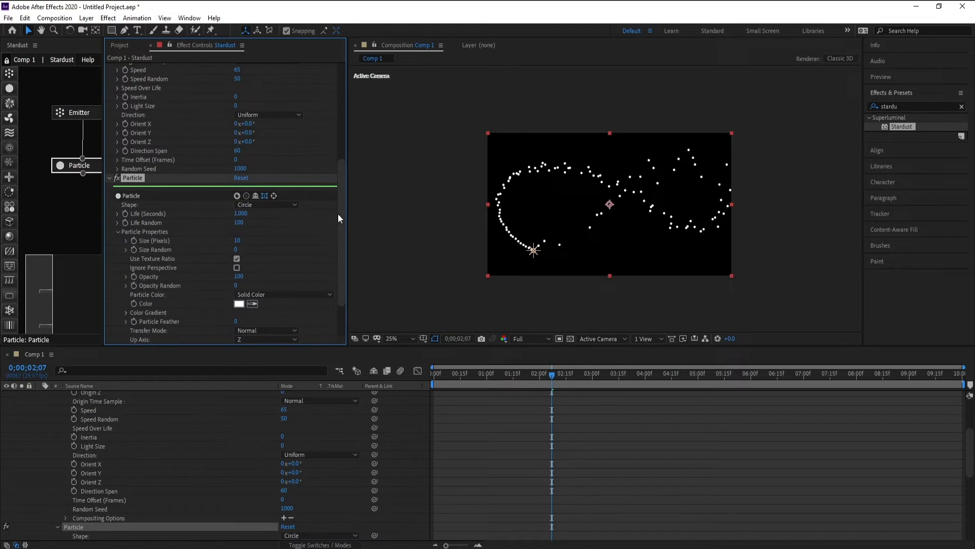
{"action": "scroll", "scroll_direction": "down", "scroll_amount": 3}
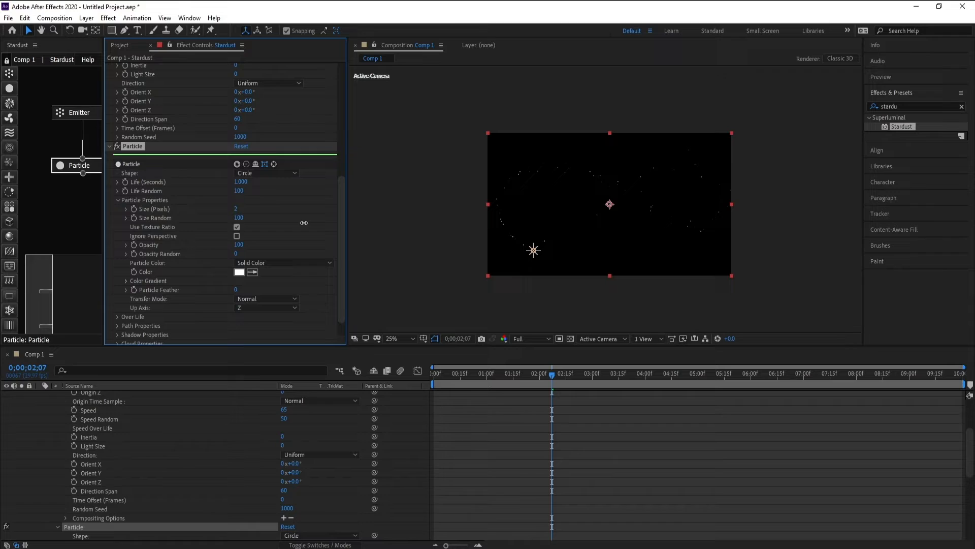
{"action": "left_click", "coordinate": [390, 338]}
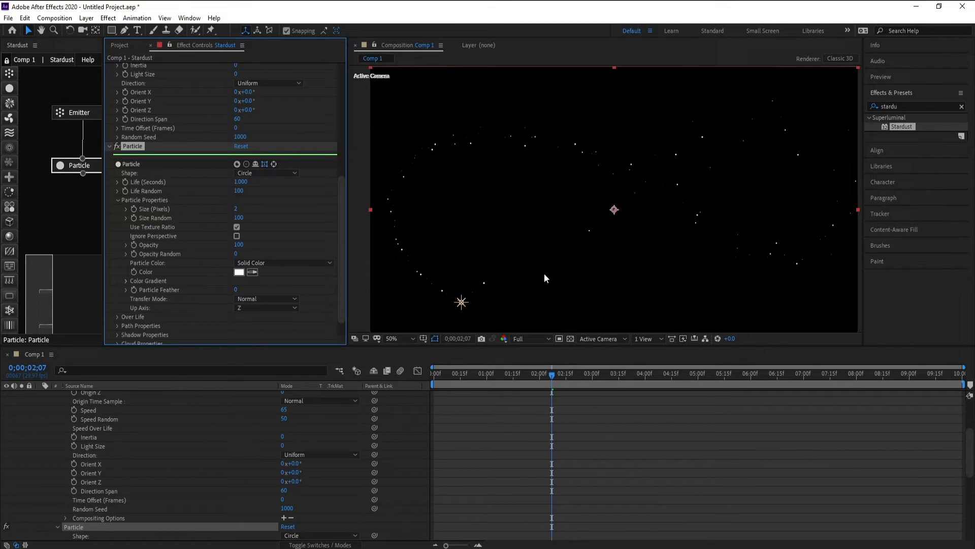
{"action": "mouse_move", "coordinate": [341, 232]}
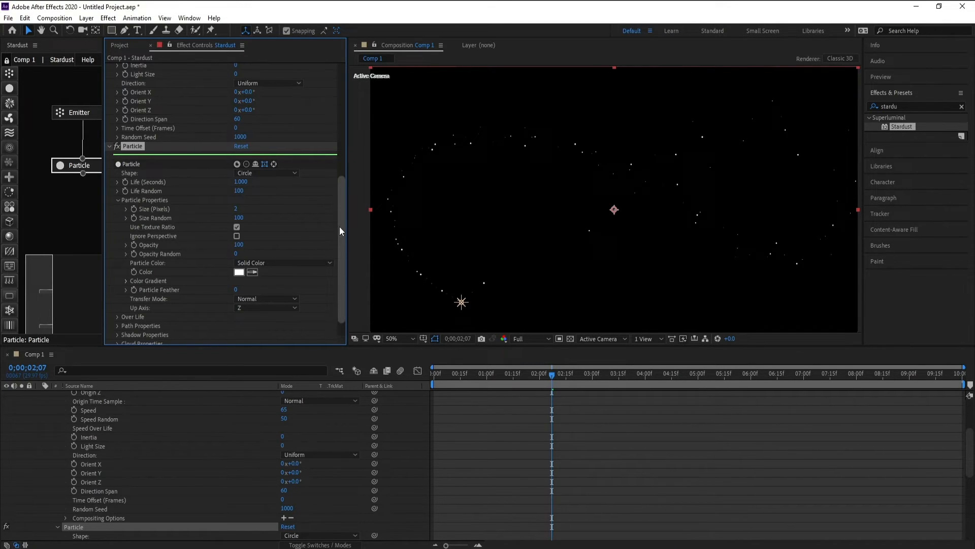
{"action": "scroll", "scroll_direction": "down", "scroll_amount": 3}
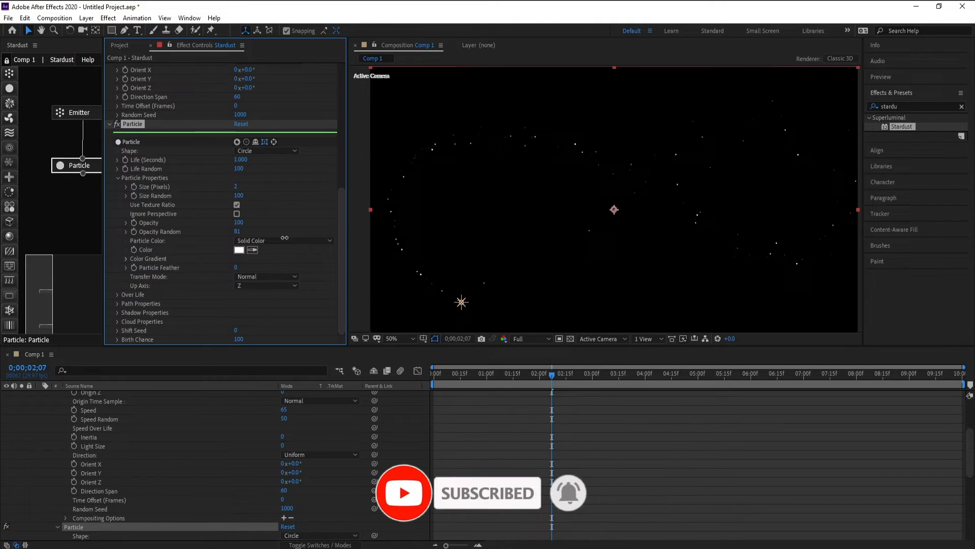
Step: Switch Particle Color to Color Over Path and reveal the Color Gradient settings
{"action": "left_click", "coordinate": [283, 240]}
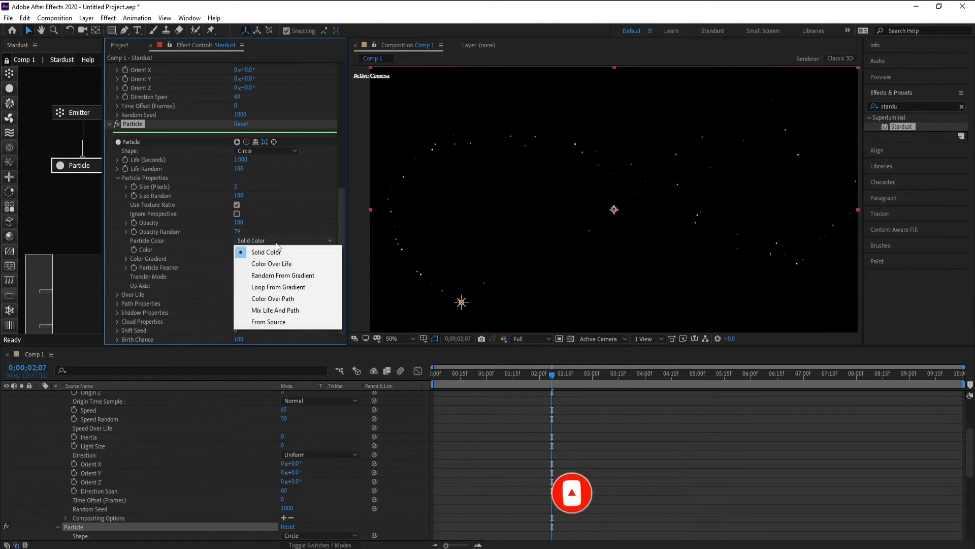
{"action": "left_click", "coordinate": [272, 264]}
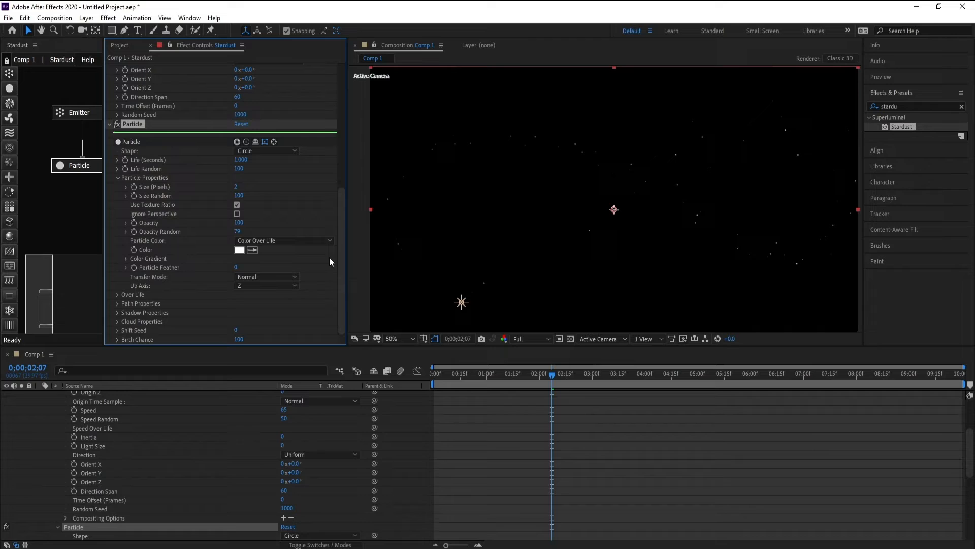
{"action": "left_click", "coordinate": [283, 240]}
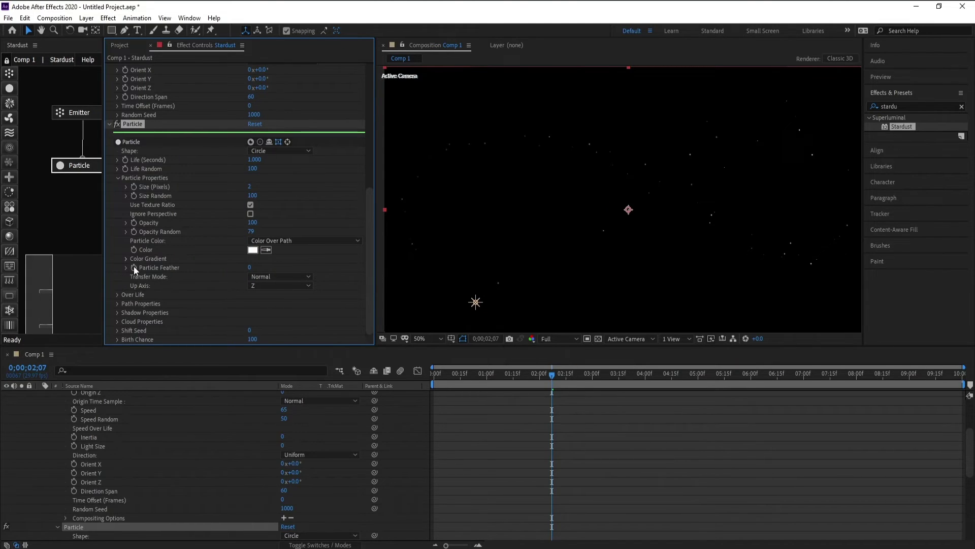
{"action": "left_click", "coordinate": [126, 259]}
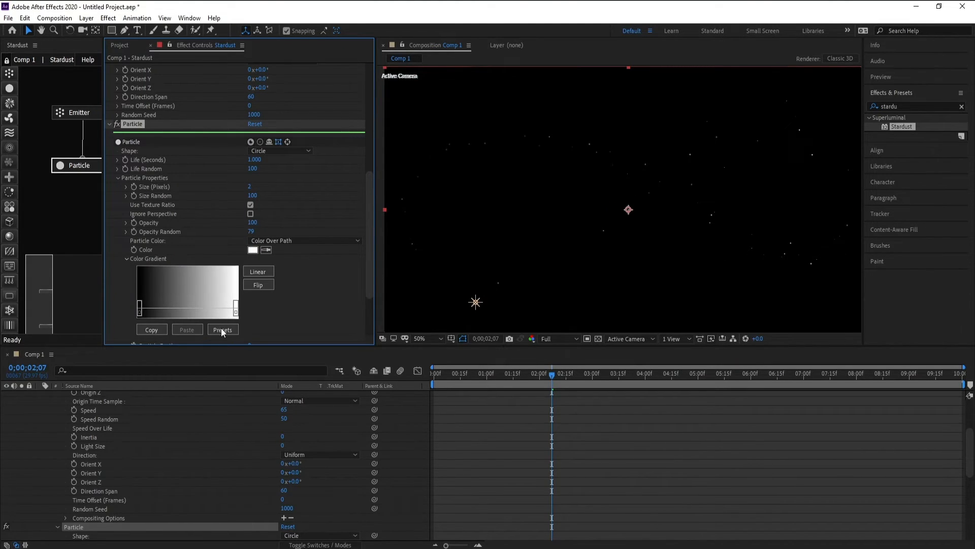
Step: Apply the blue Color 04 gradient preset to the particles
{"action": "left_click", "coordinate": [222, 330]}
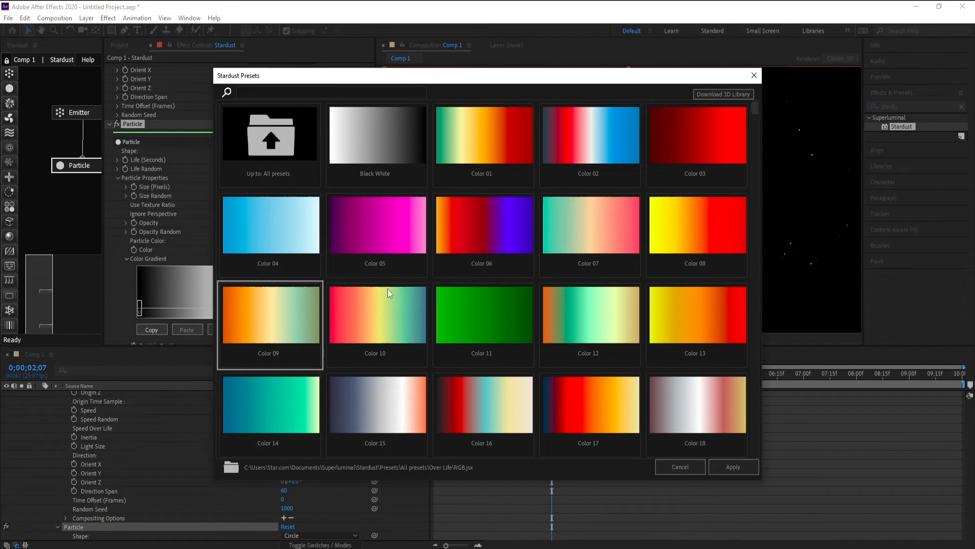
{"action": "left_click", "coordinate": [269, 224]}
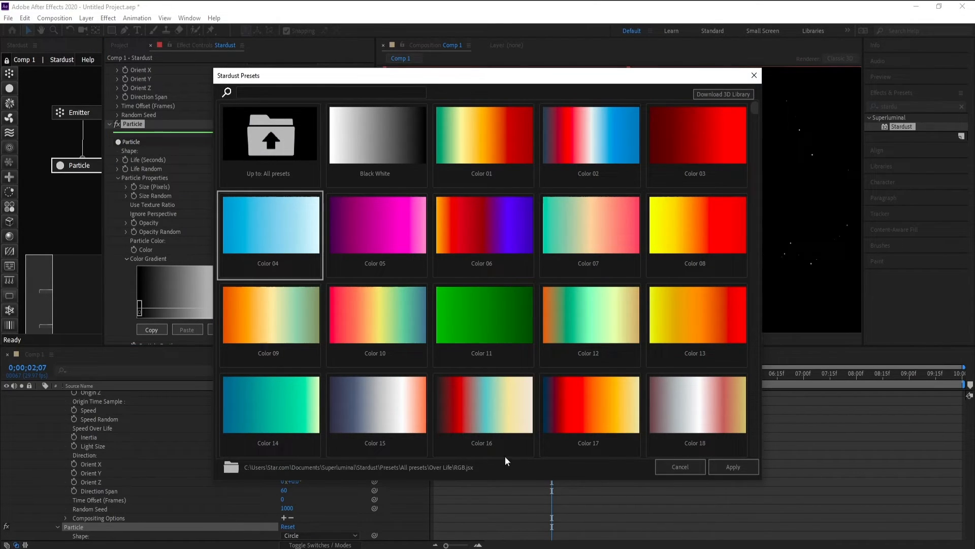
{"action": "left_click", "coordinate": [733, 466]}
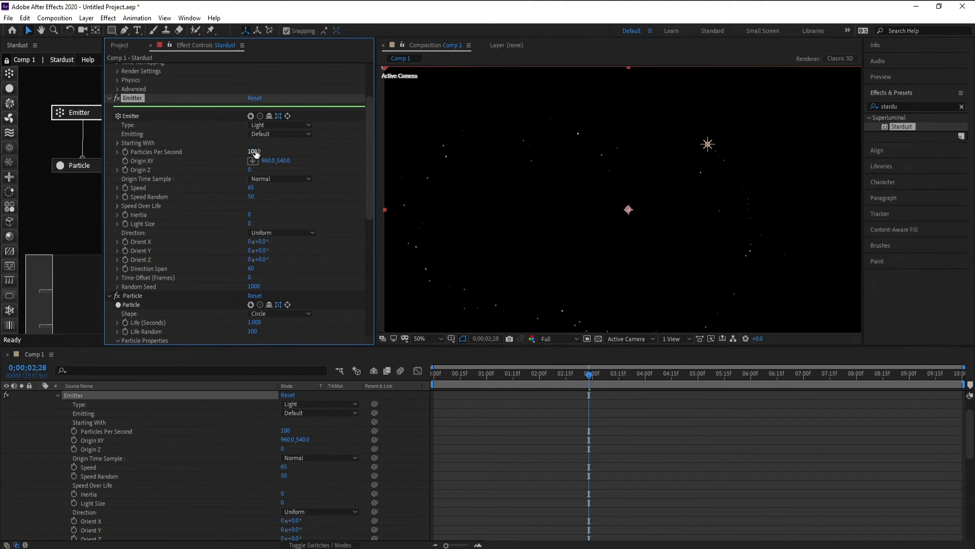
Step: Raise Particles Per Second to 4110 and preview the dense blue trail along the loop
{"action": "left_click_drag", "start_coordinate": [254, 151], "coordinate": [322, 153]}
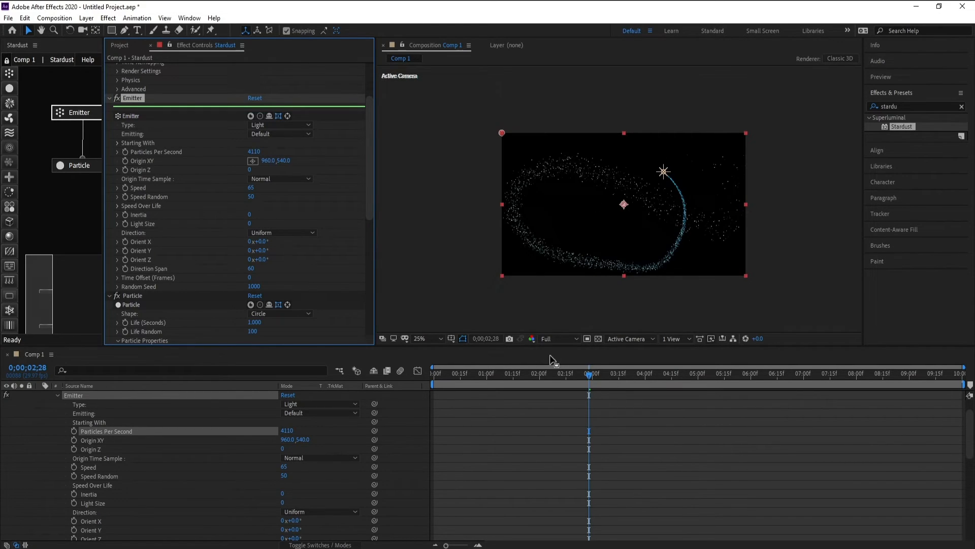
{"action": "left_click", "coordinate": [432, 373]}
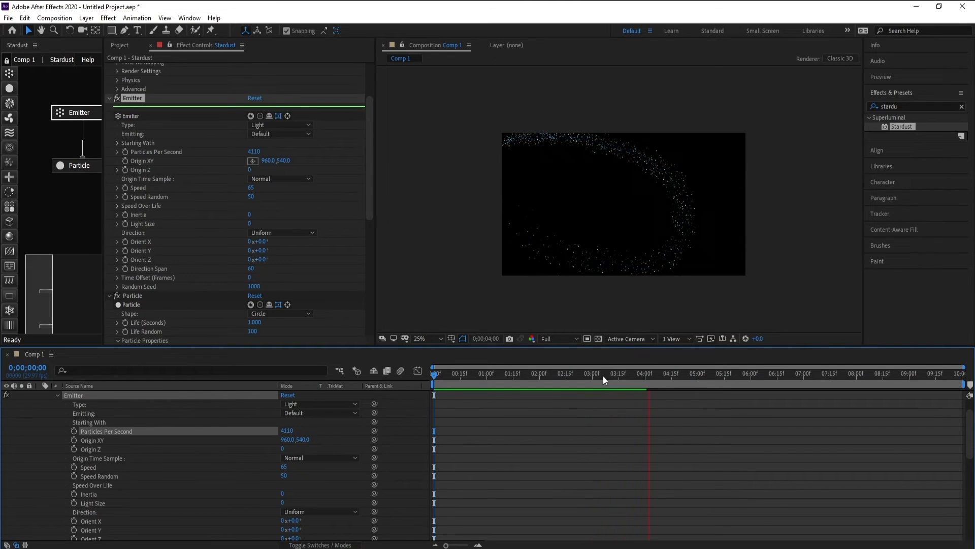
{"action": "left_click", "coordinate": [662, 372]}
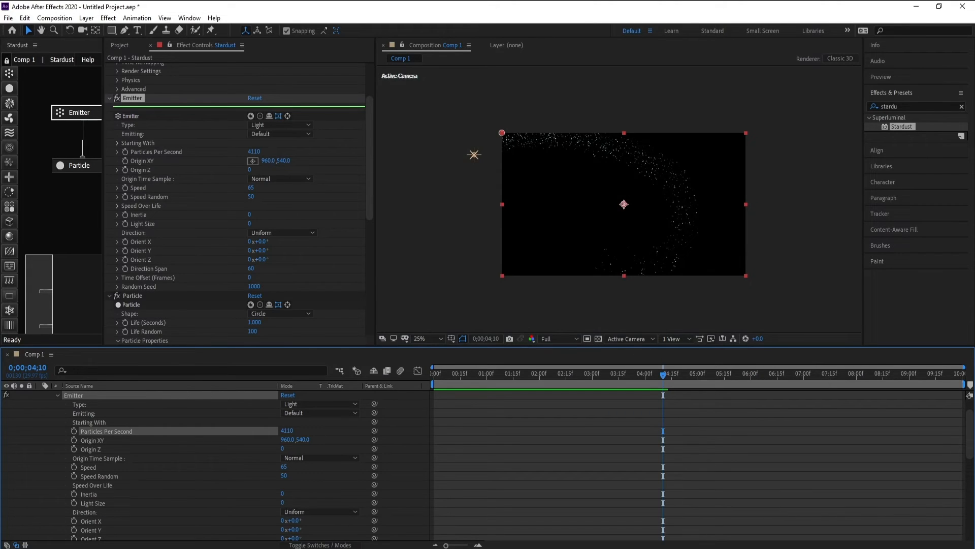
{"action": "left_click", "coordinate": [559, 375]}
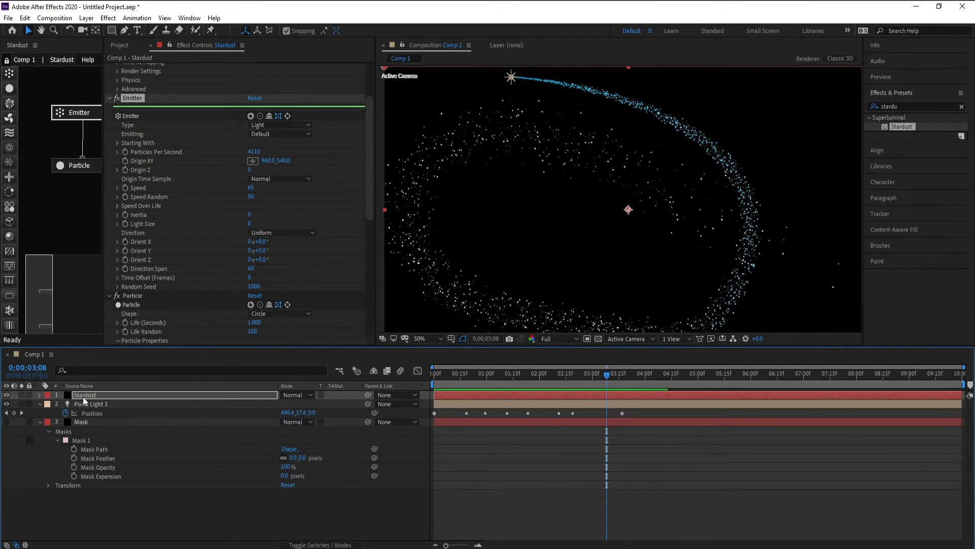
Step: Apply Glow to the Stardust layer with Threshold 71% and Radius 64
{"action": "left_click", "coordinate": [105, 17]}
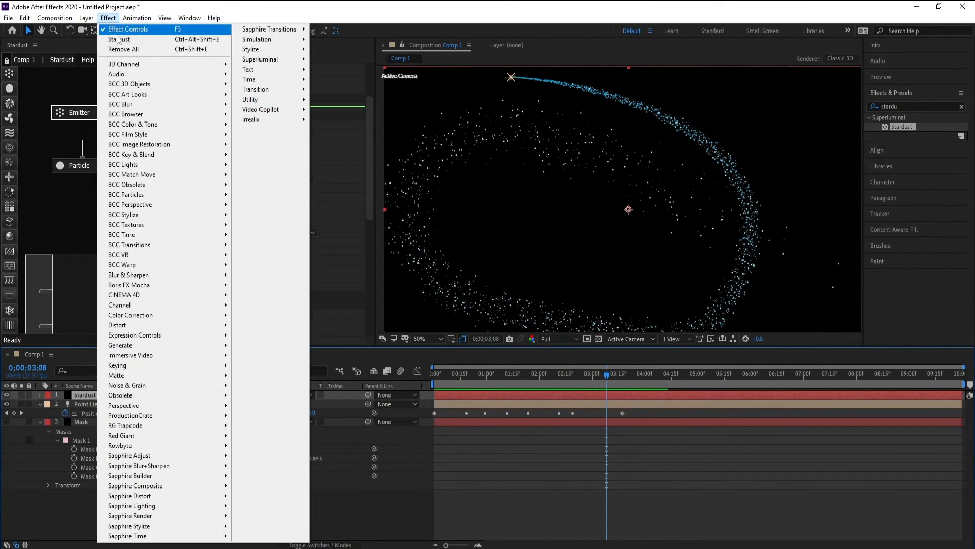
{"action": "mouse_move", "coordinate": [264, 49]}
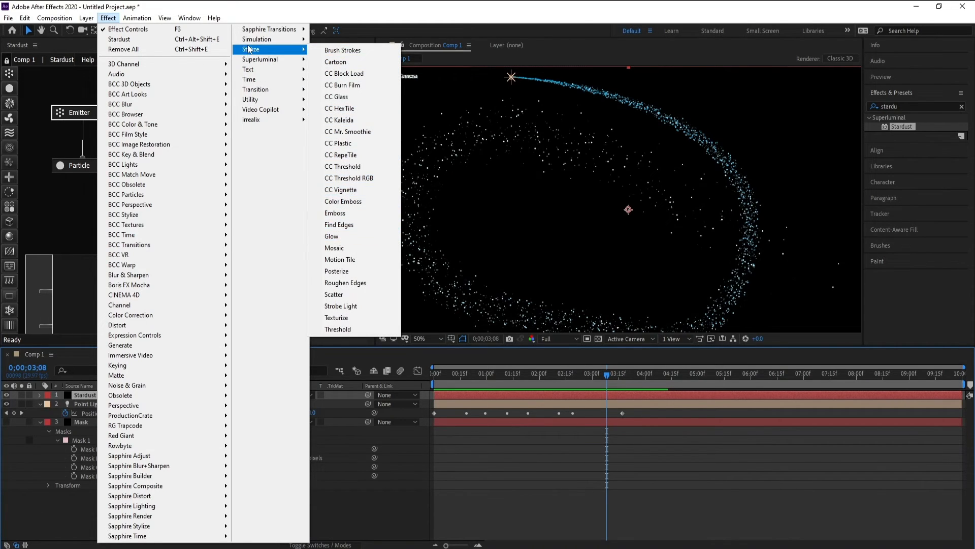
{"action": "mouse_move", "coordinate": [347, 208]}
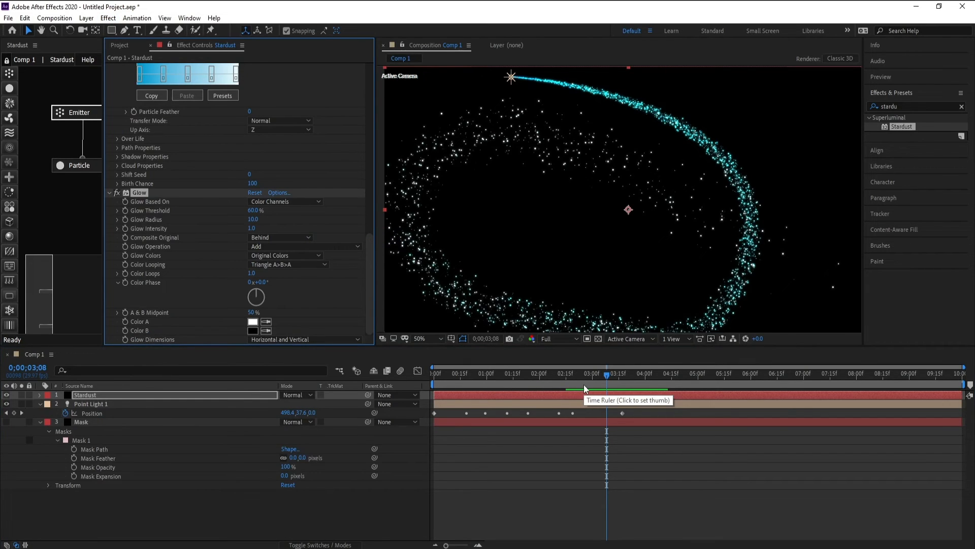
{"action": "left_click", "coordinate": [630, 372]}
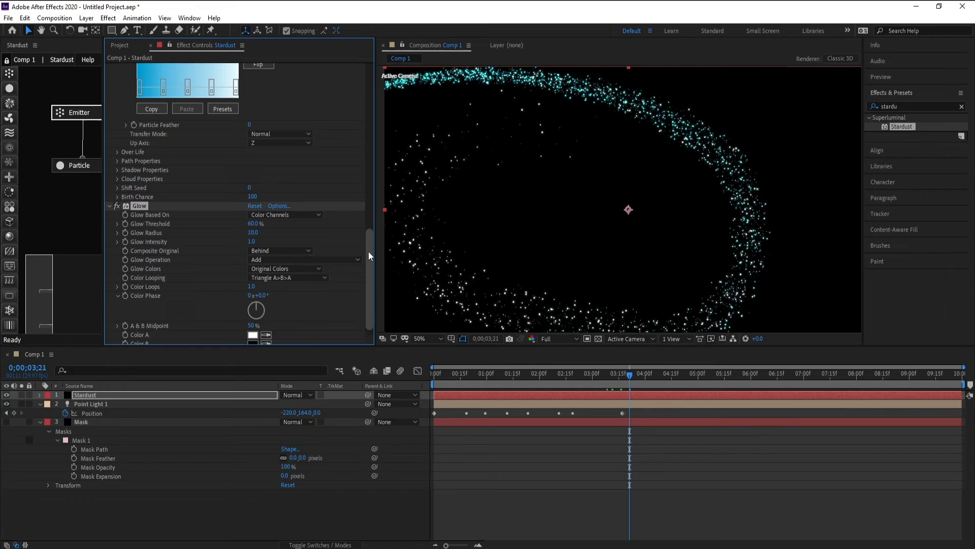
{"action": "scroll", "scroll_direction": "down", "scroll_amount": 3}
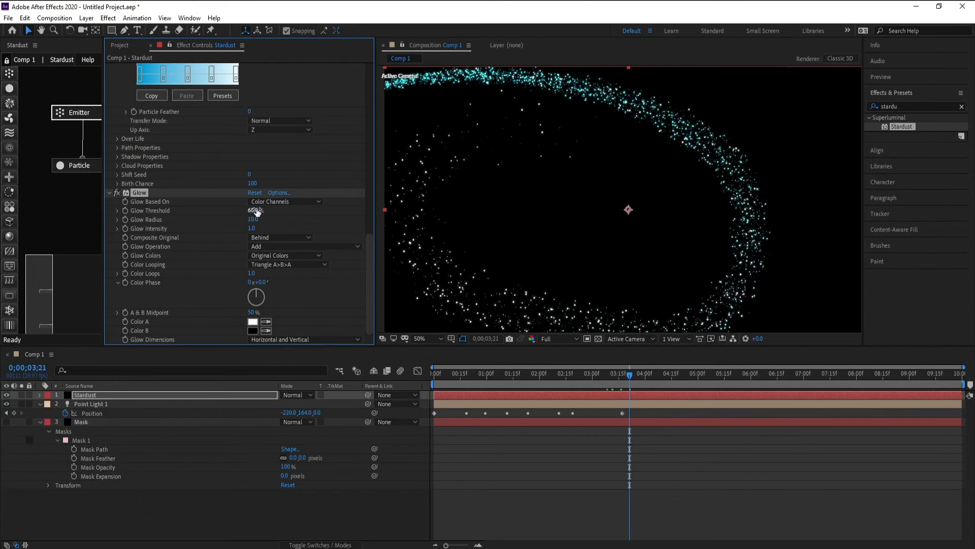
{"action": "left_click_drag", "start_coordinate": [252, 210], "coordinate": [270, 210]}
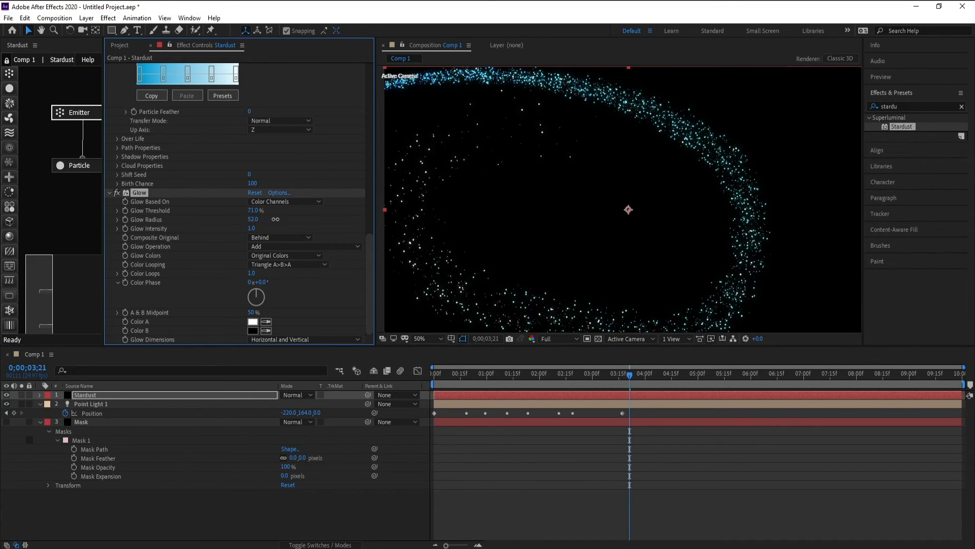
{"action": "left_click_drag", "start_coordinate": [253, 220], "coordinate": [256, 220]}
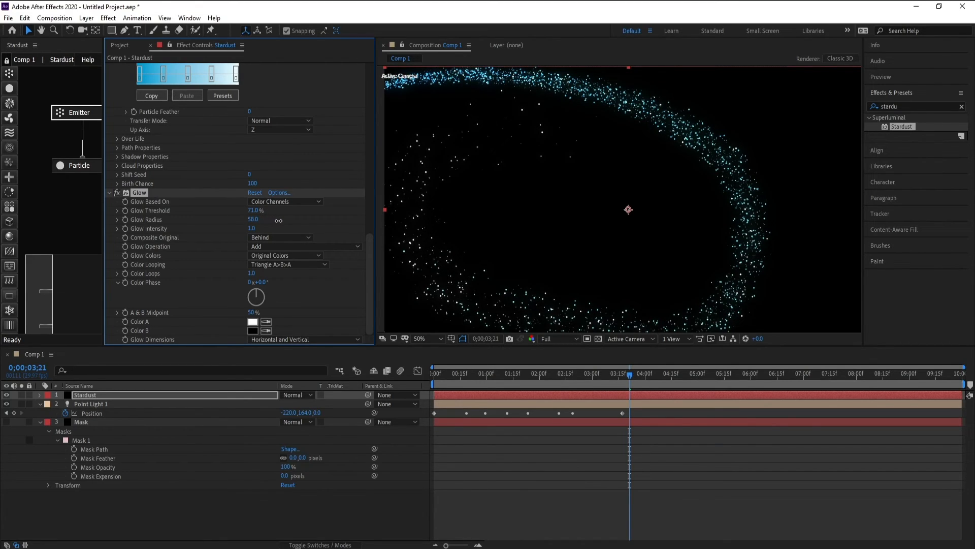
{"action": "left_click_drag", "start_coordinate": [254, 219], "coordinate": [257, 220]}
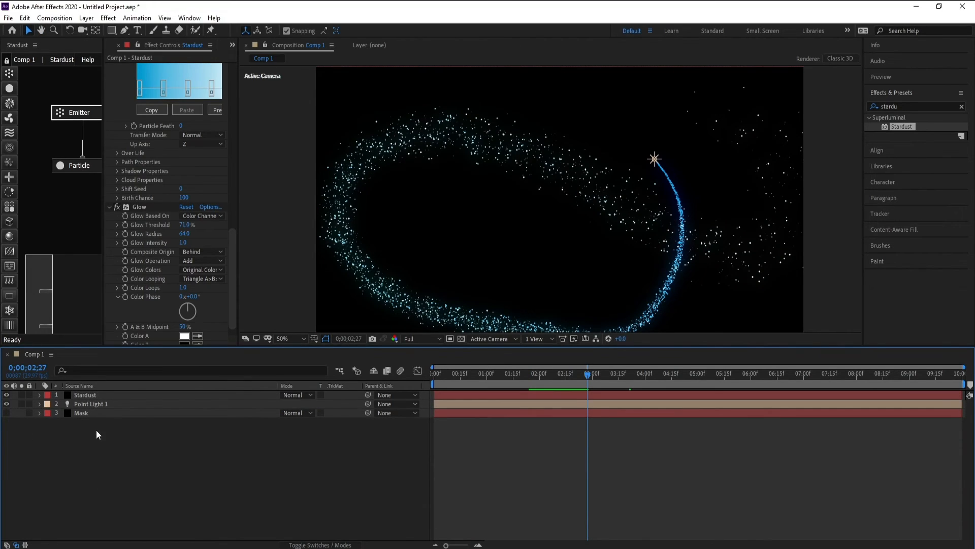
Step: Create a full-frame solid layer named 'BG' at the bottom of the stack
{"action": "left_click", "coordinate": [94, 19]}
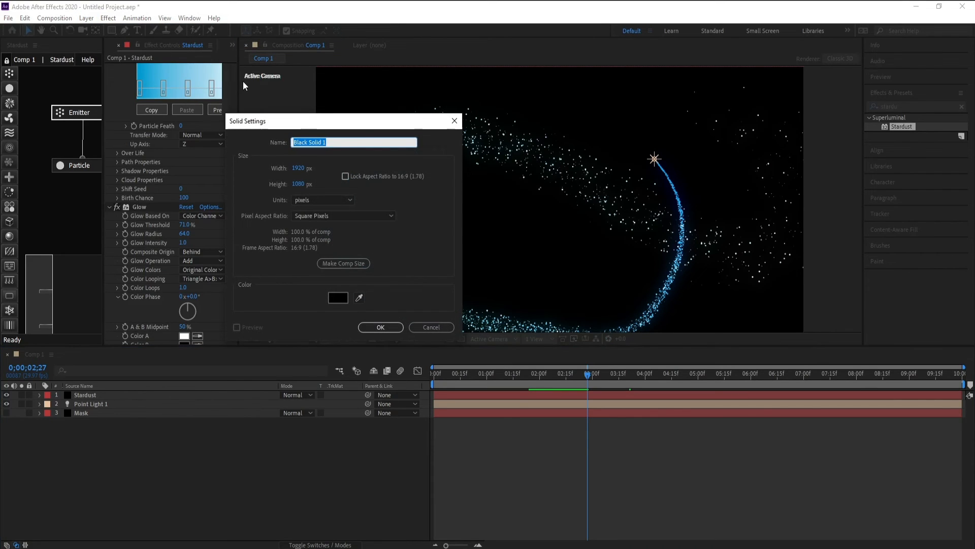
{"action": "type", "text": "BG"}
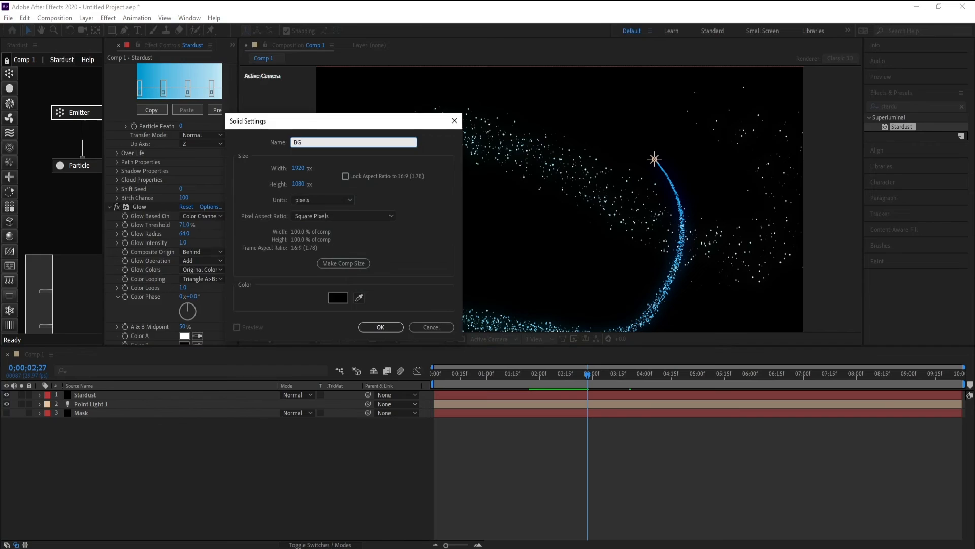
{"action": "left_click", "coordinate": [380, 327]}
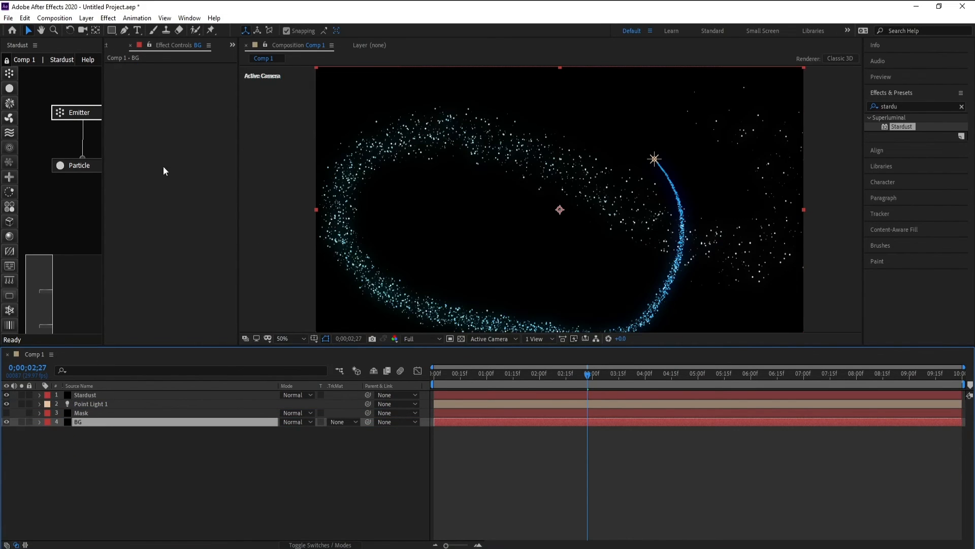
{"action": "left_click", "coordinate": [108, 18]}
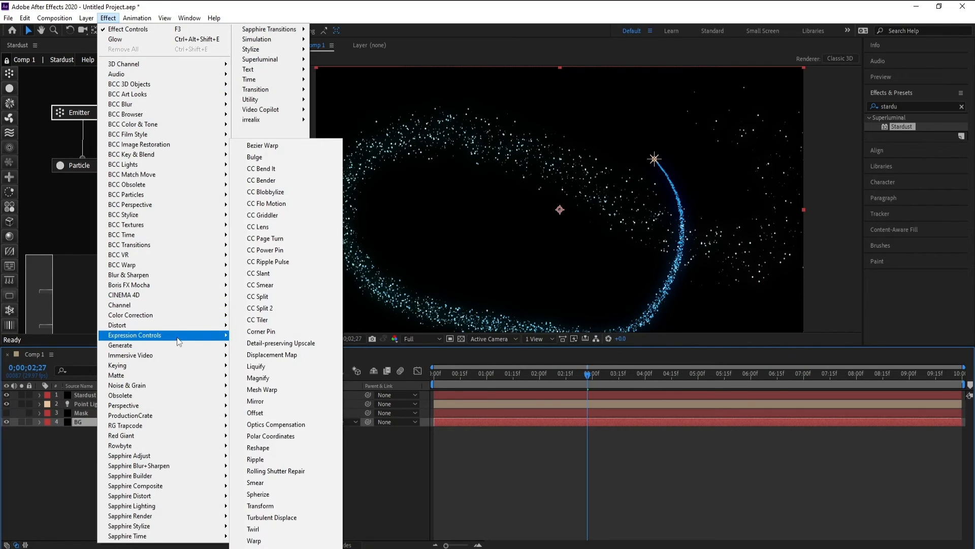
{"action": "mouse_move", "coordinate": [119, 345]}
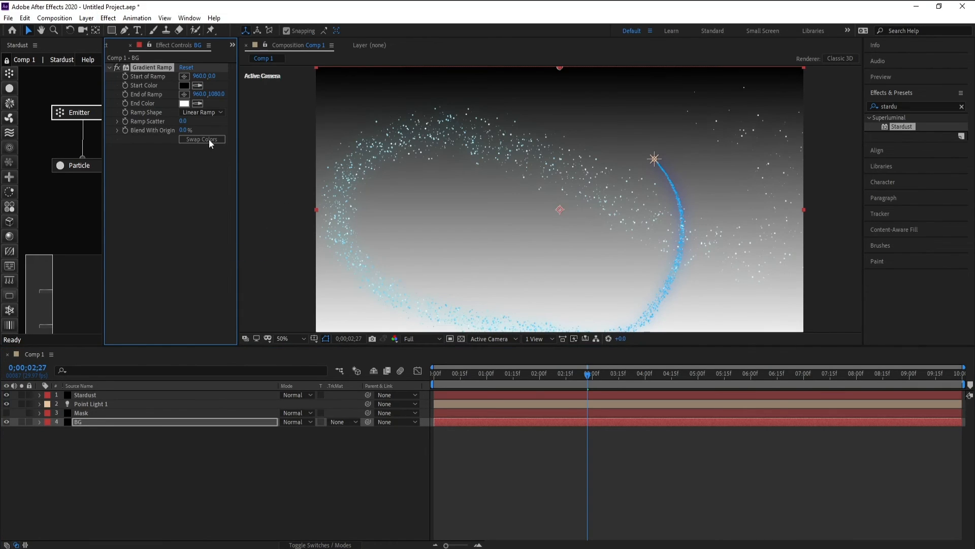
Step: Switch BG's Gradient Ramp shape from Linear to Radial Ramp
{"action": "left_click", "coordinate": [199, 112]}
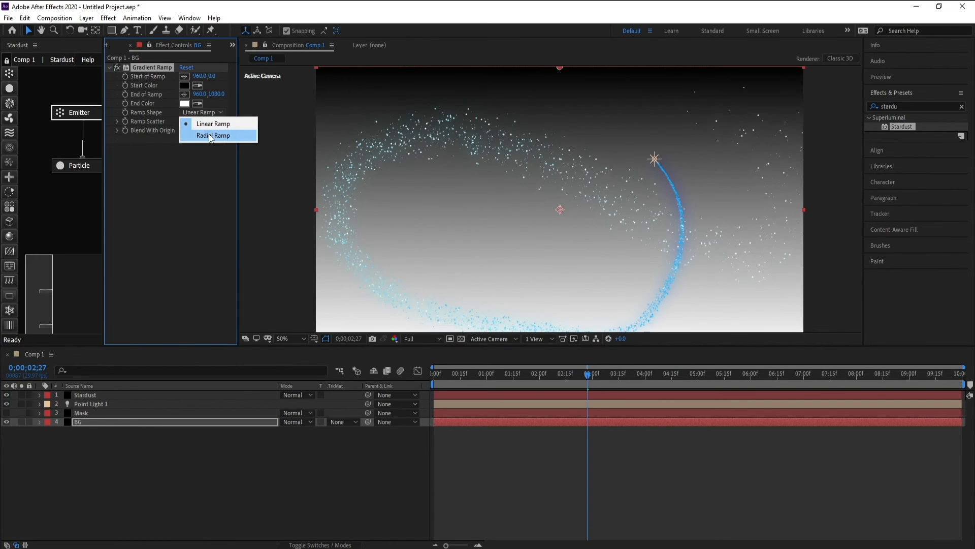
{"action": "left_click", "coordinate": [213, 135]}
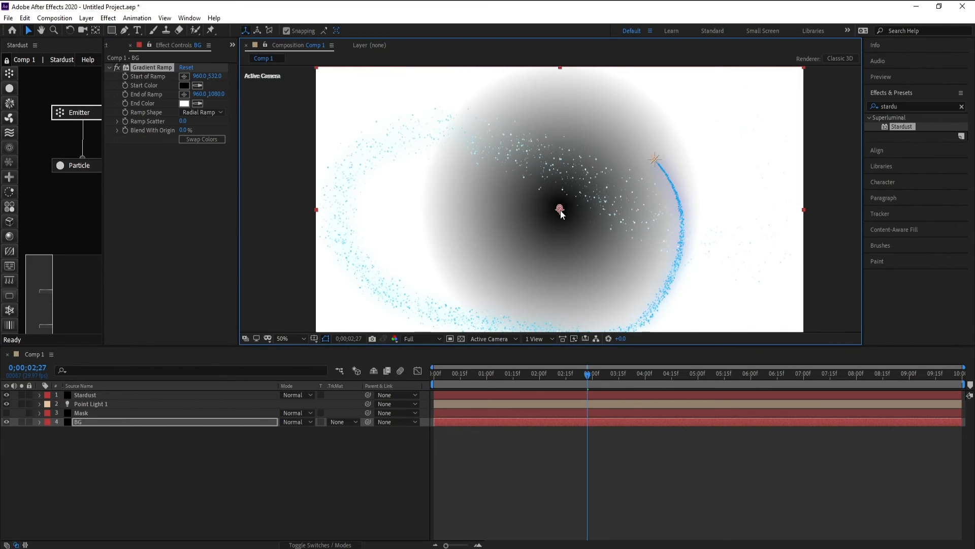
Step: Set the gradient's end colour to very dark navy and start colour to dark blue, then preview
{"action": "left_click", "coordinate": [184, 104]}
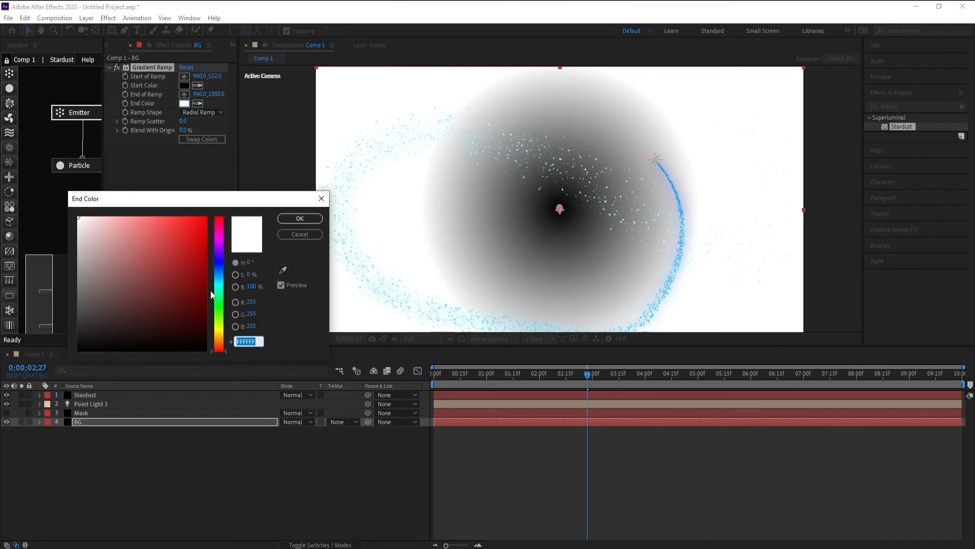
{"action": "left_click", "coordinate": [213, 319]}
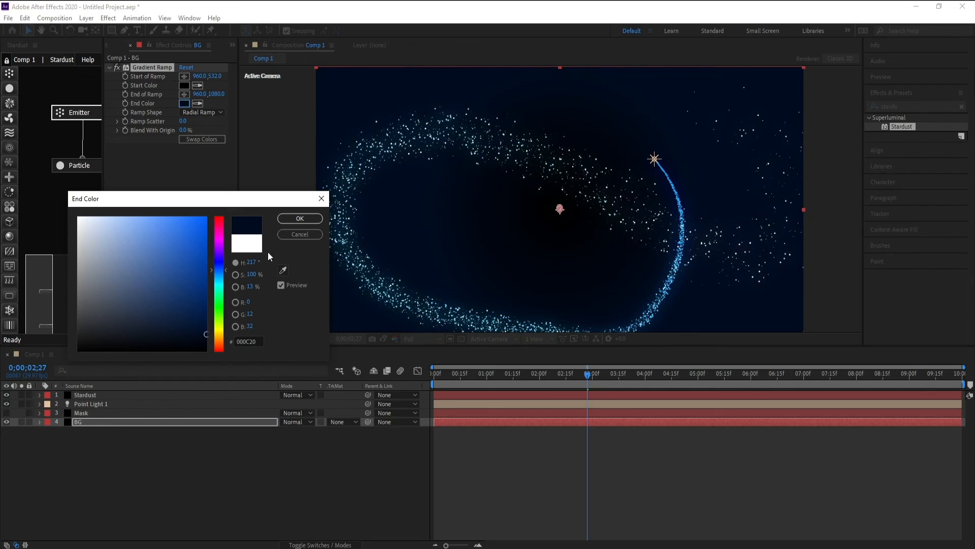
{"action": "left_click", "coordinate": [299, 218]}
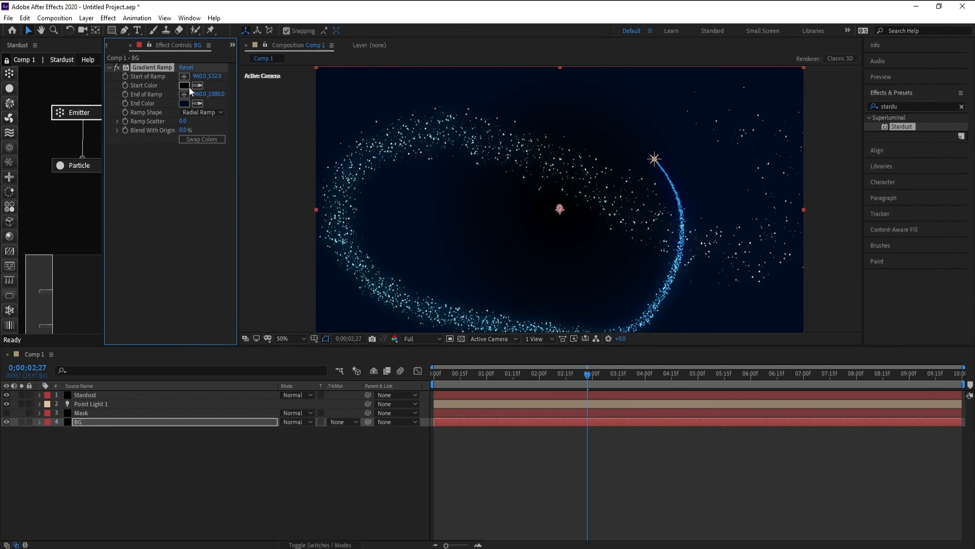
{"action": "left_click", "coordinate": [184, 85]}
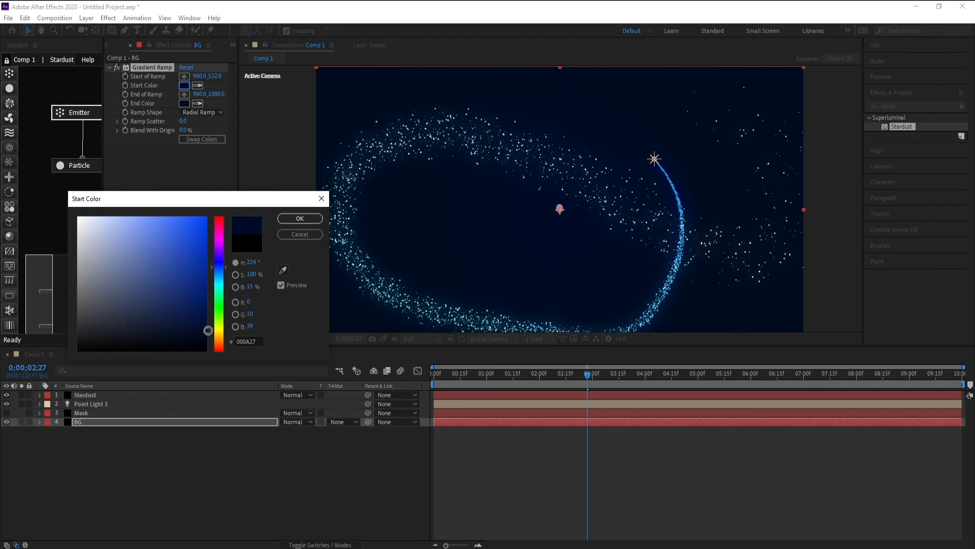
{"action": "left_click", "coordinate": [300, 219]}
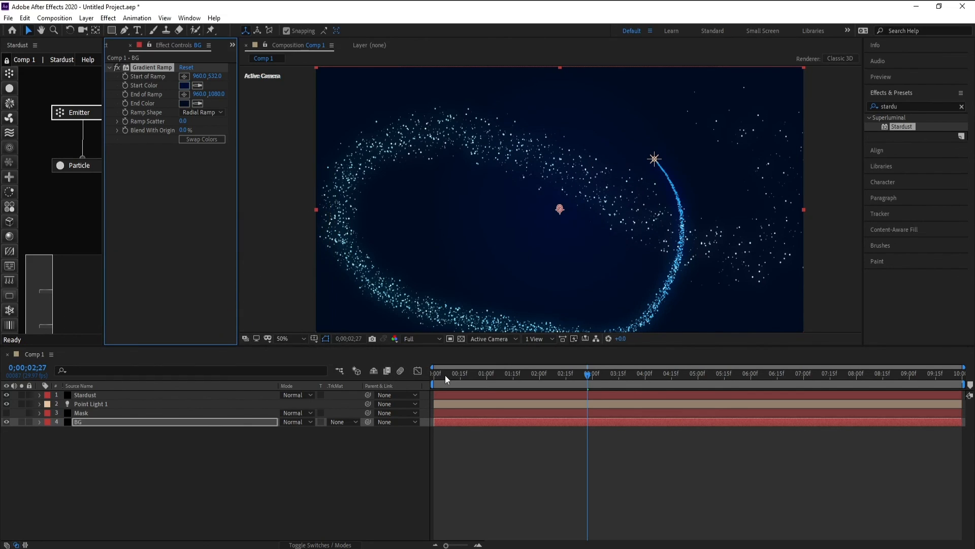
{"action": "left_click", "coordinate": [434, 372]}
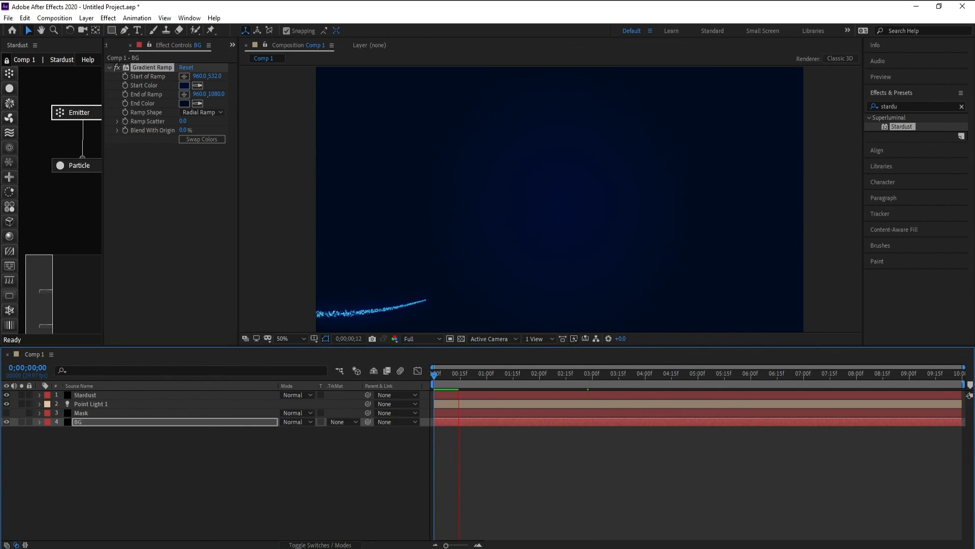